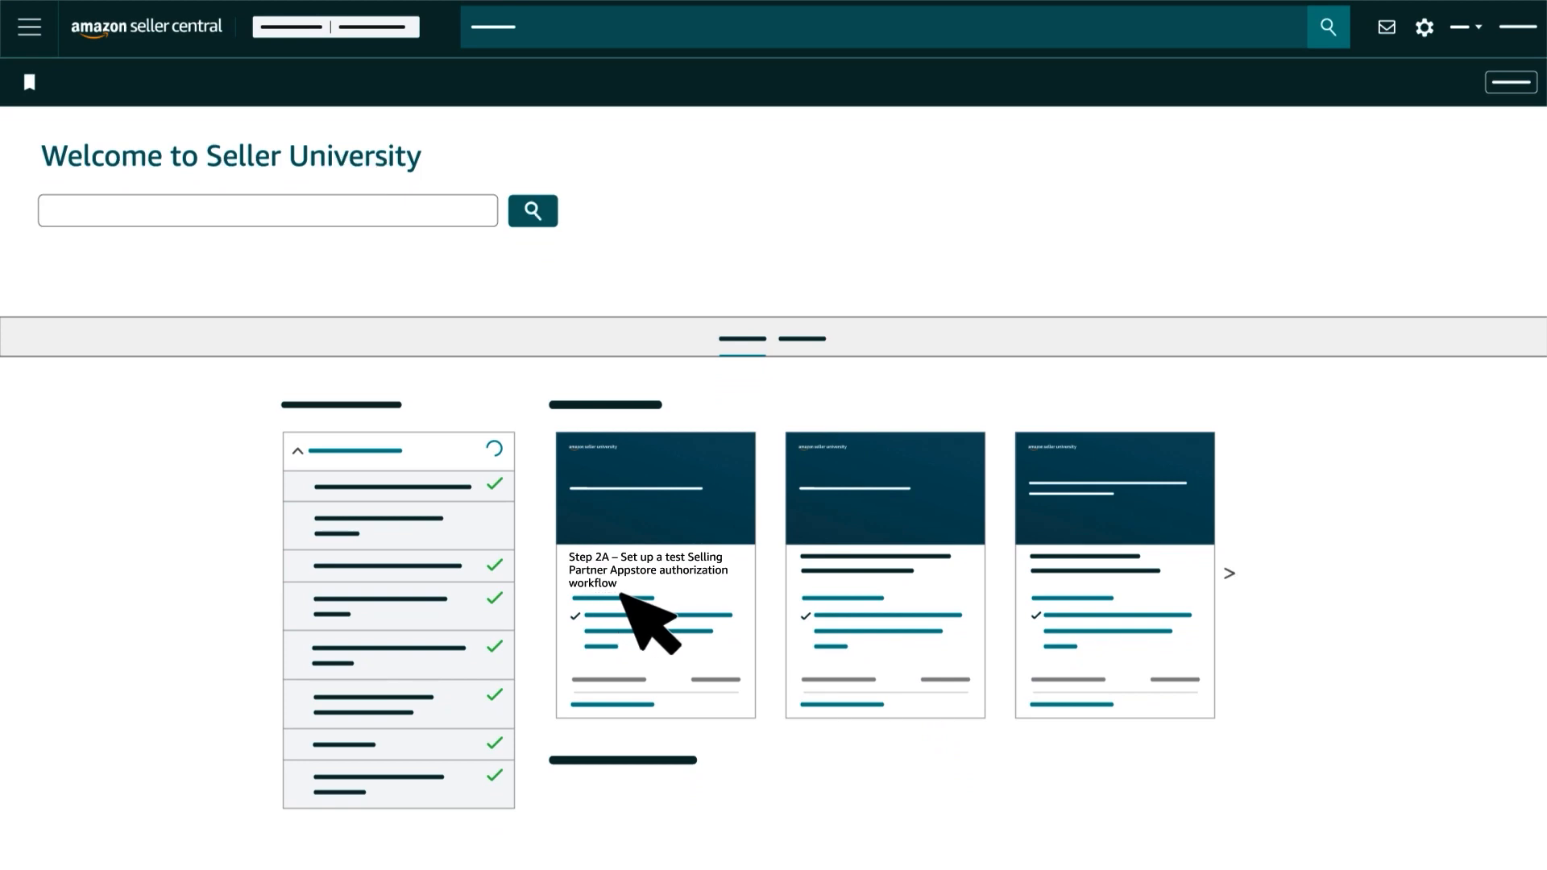
mouse_move(744, 621)
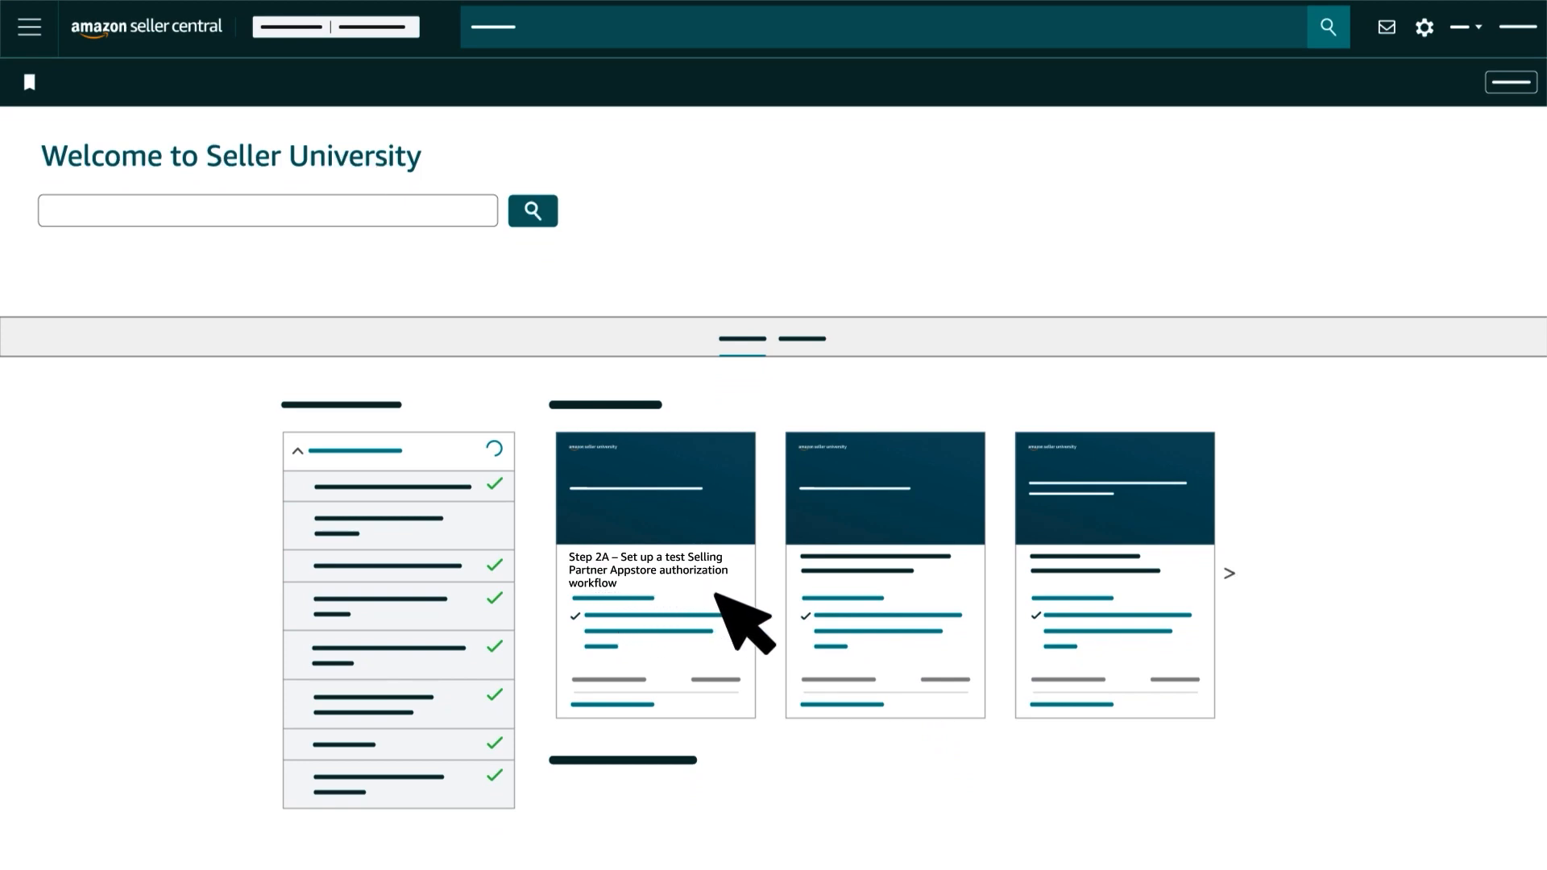
mouse_move(744, 617)
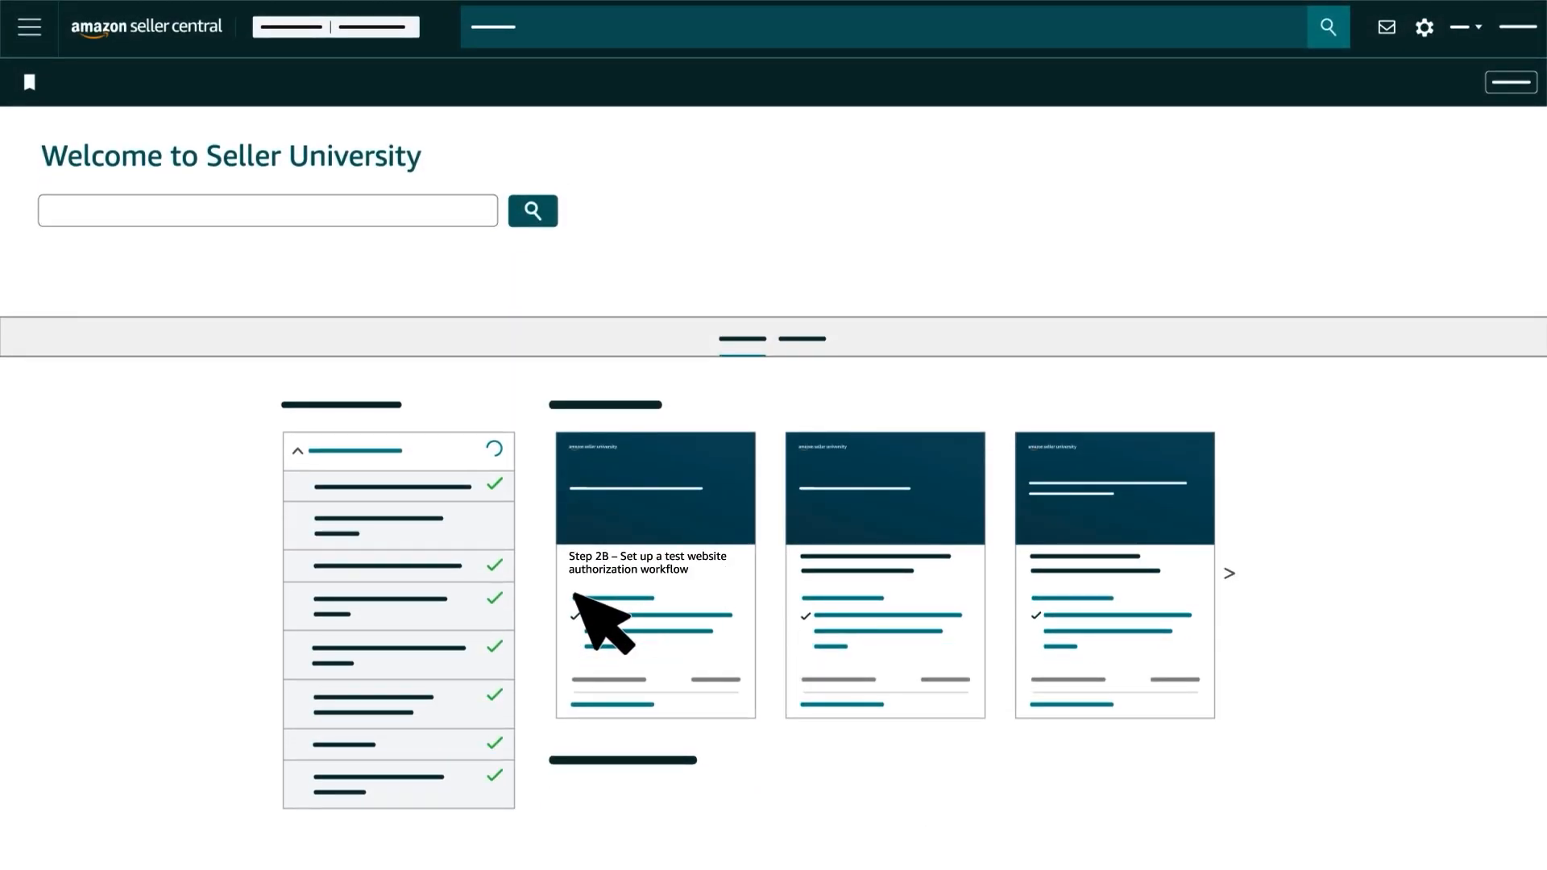
mouse_move(701, 622)
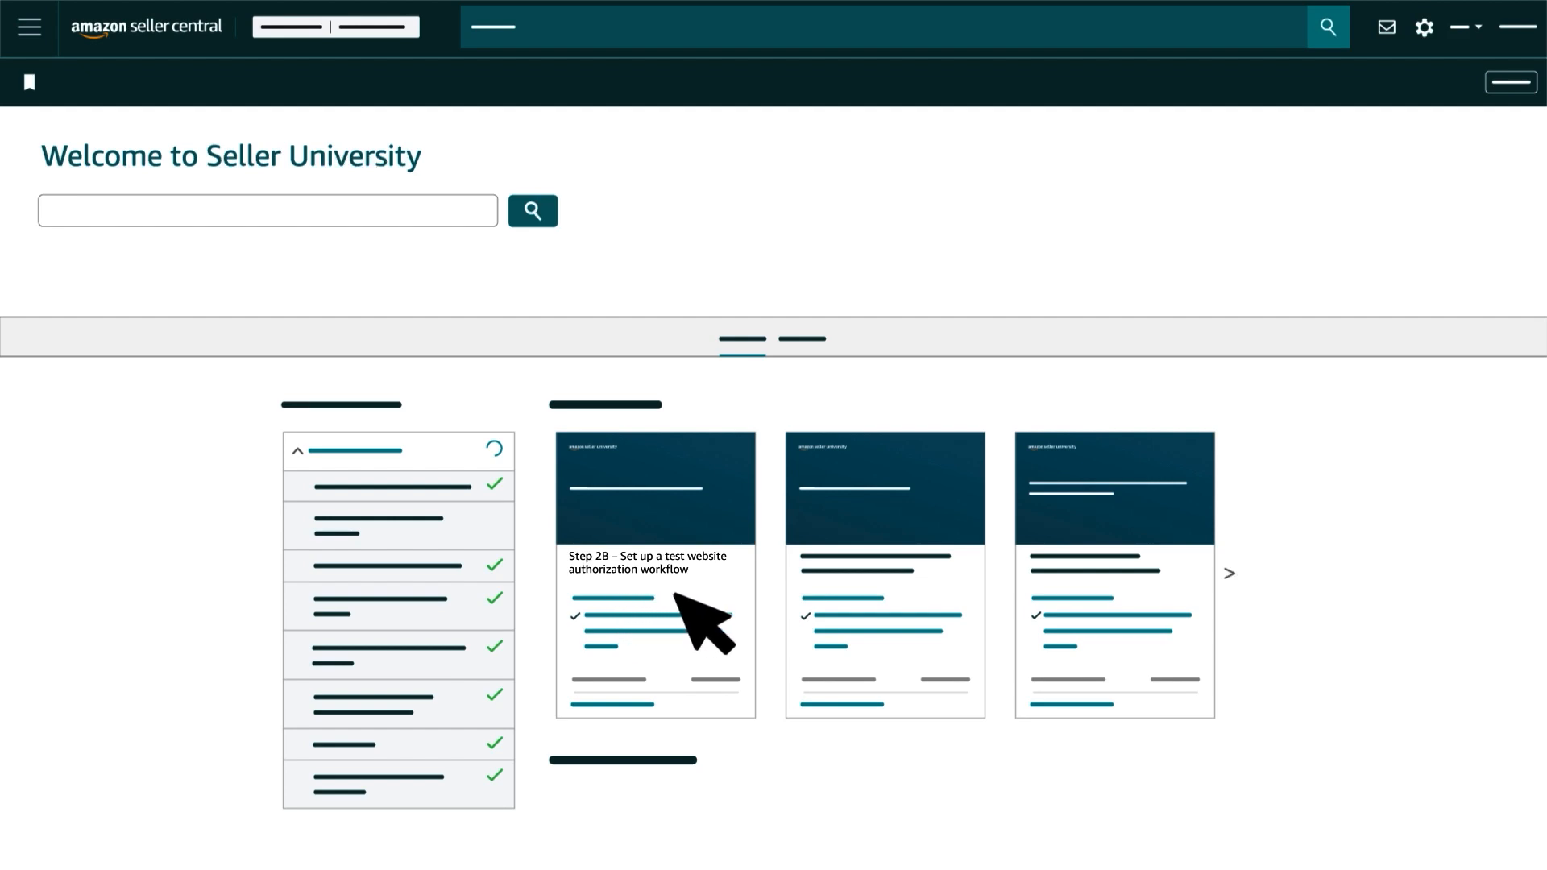
mouse_move(688, 582)
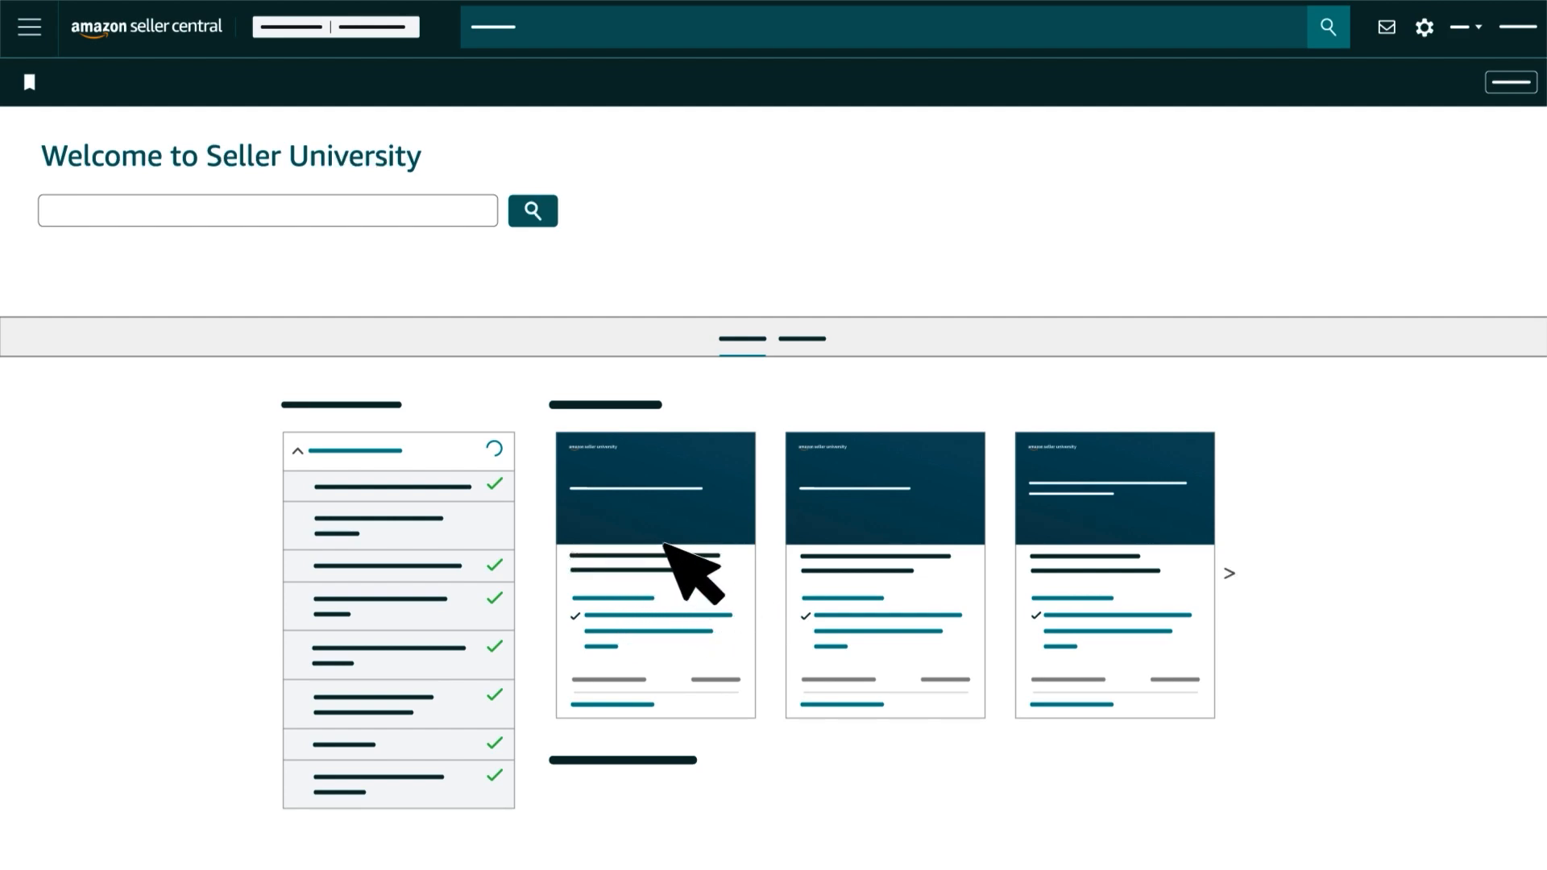
mouse_move(804, 557)
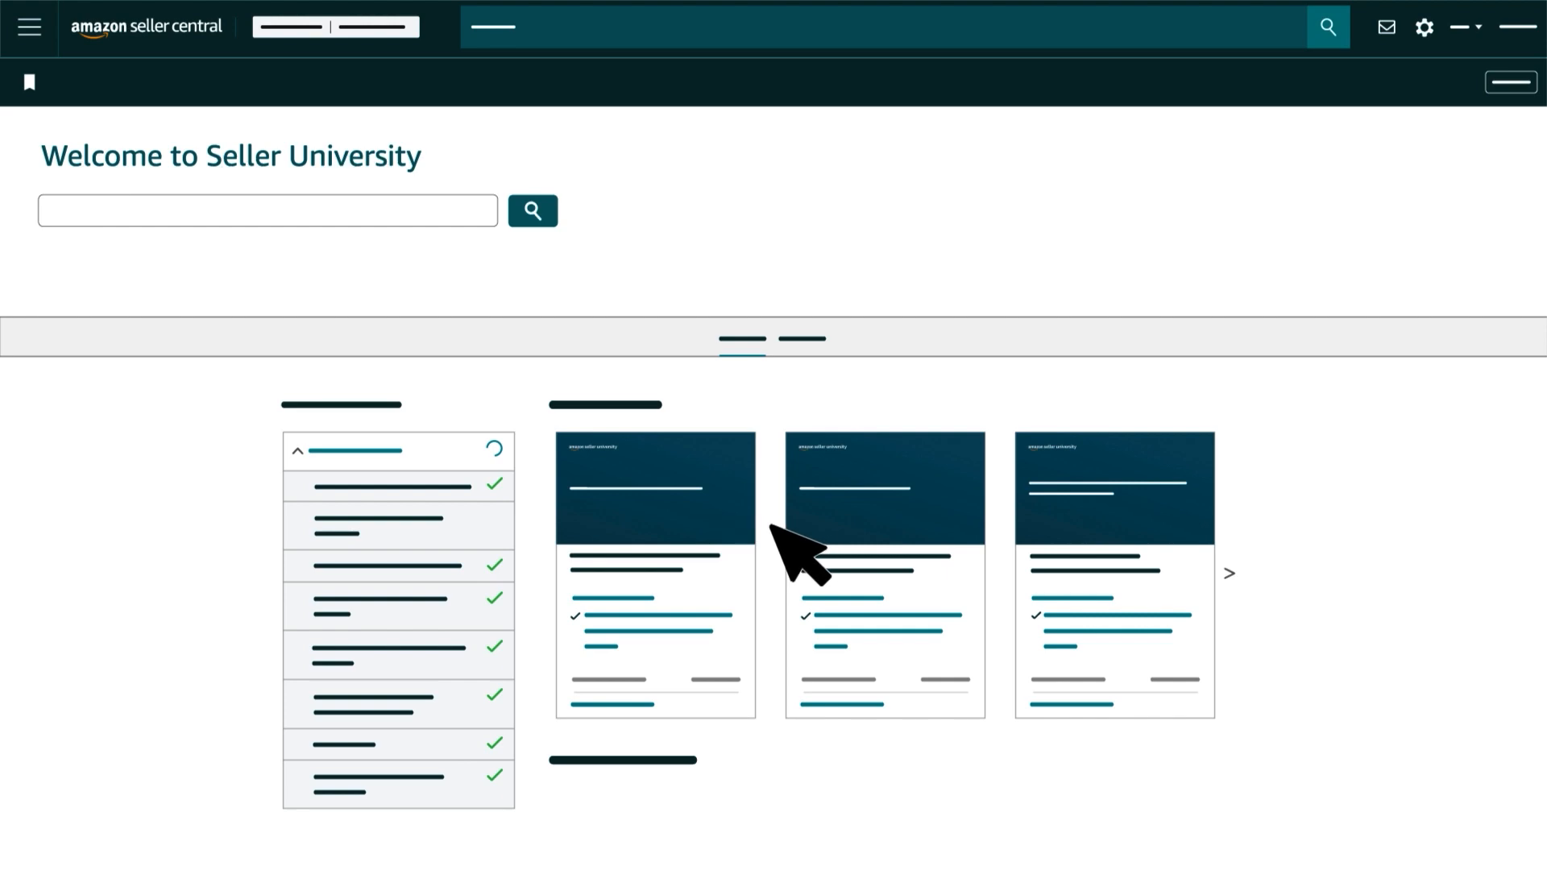
mouse_move(1016, 552)
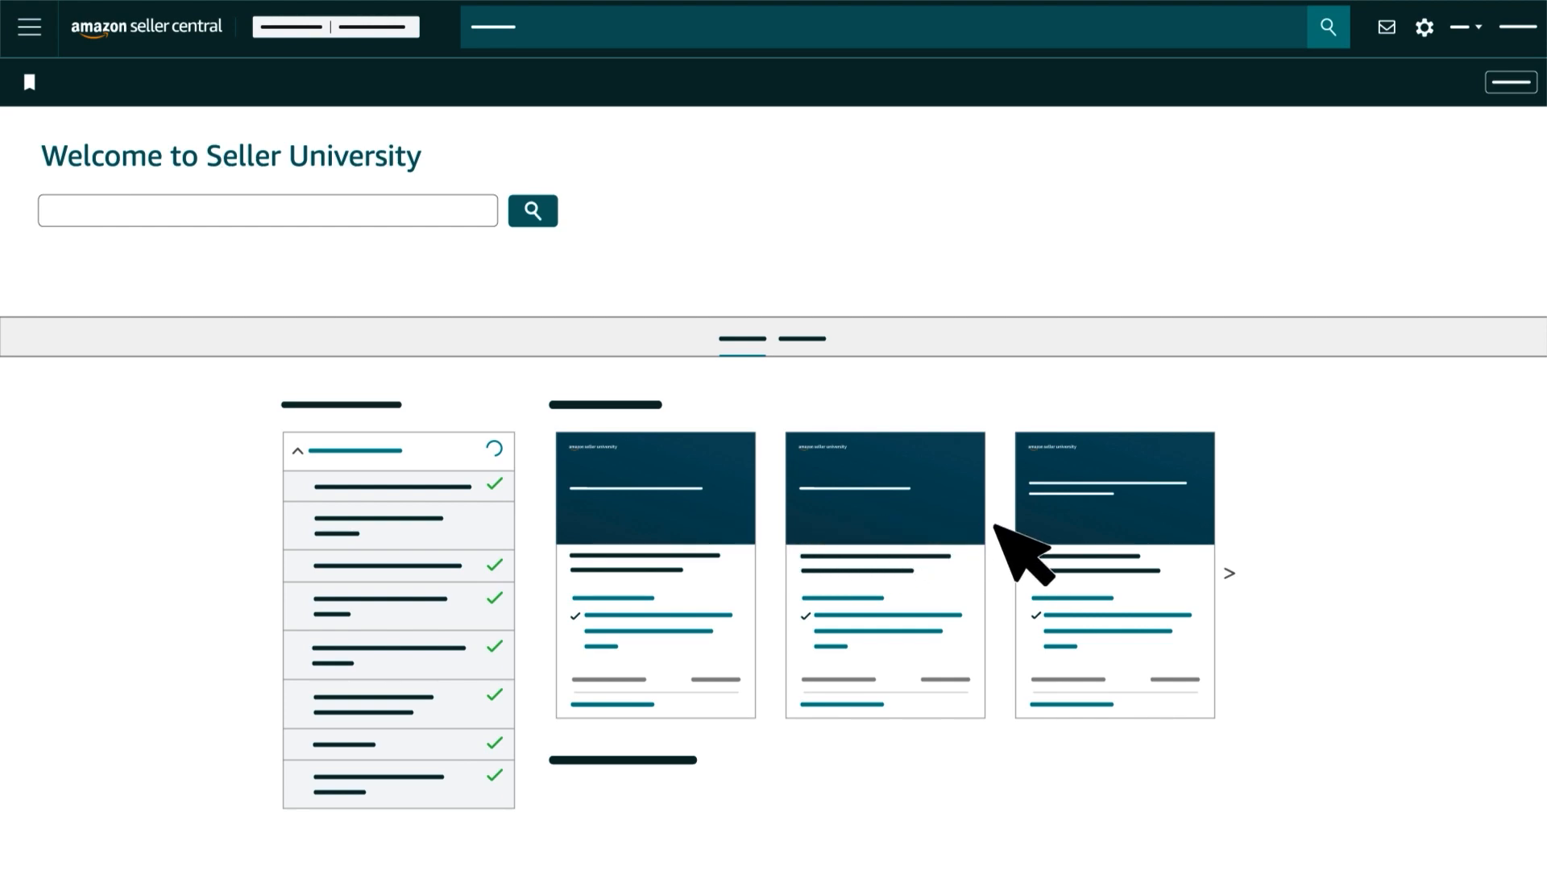
mouse_move(1194, 567)
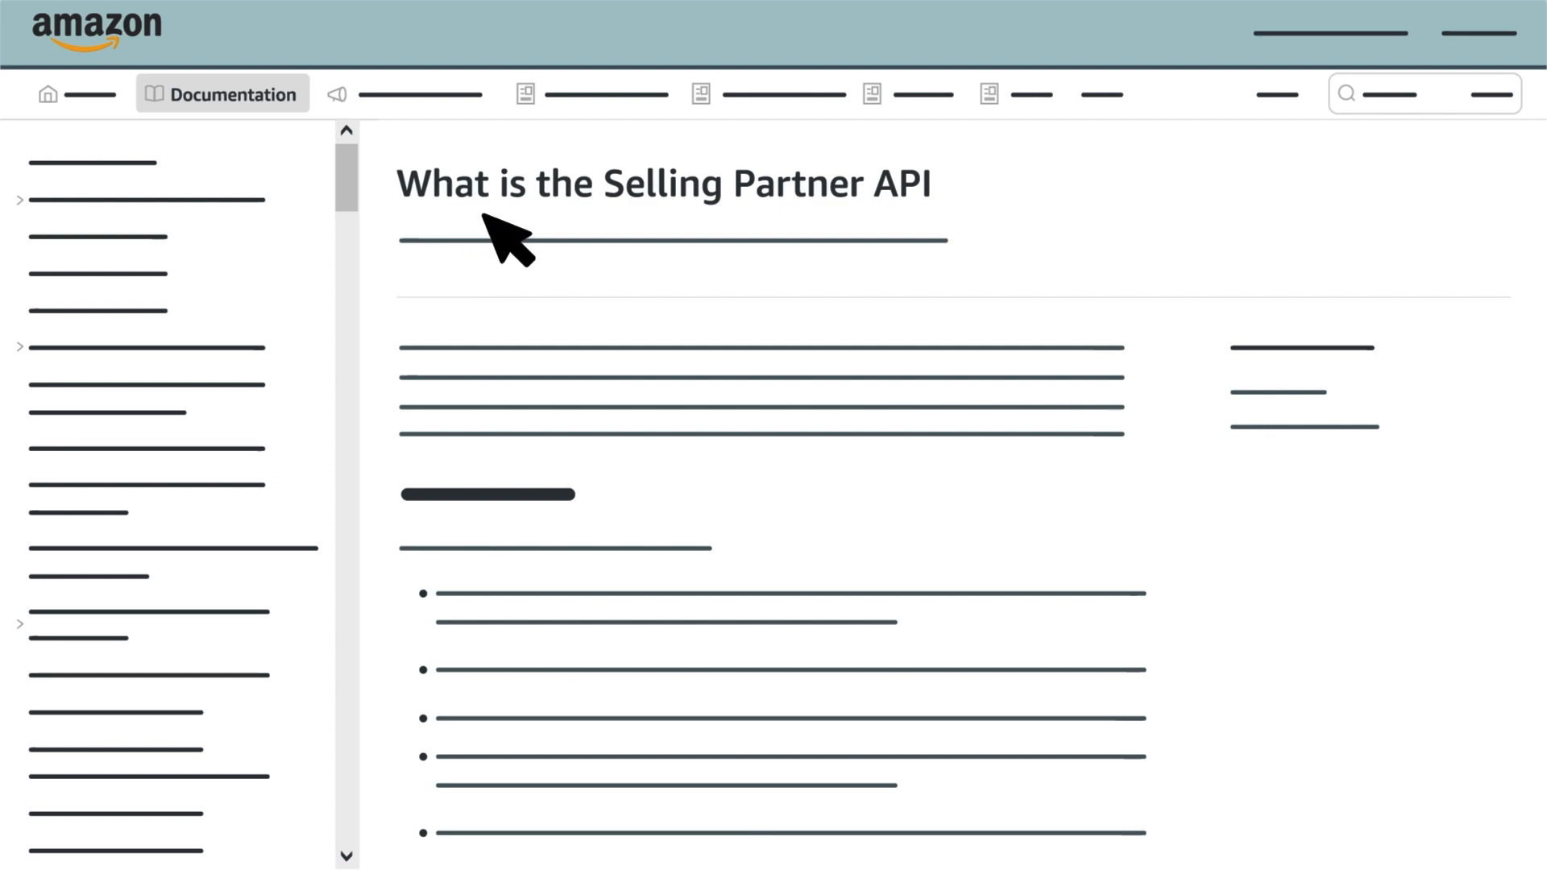
mouse_move(952, 232)
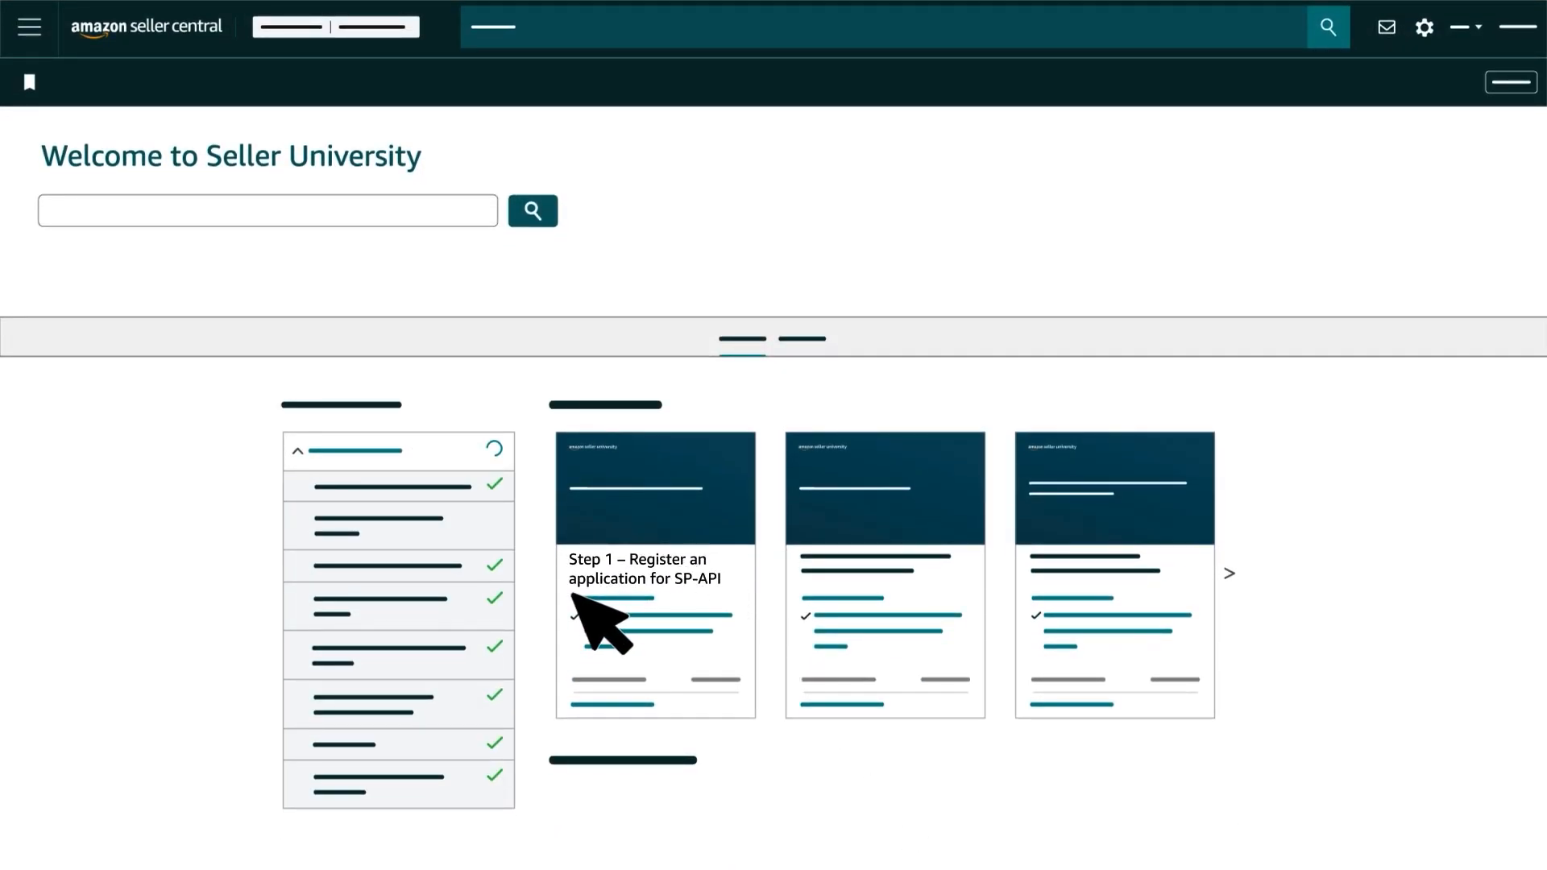
mouse_move(700, 632)
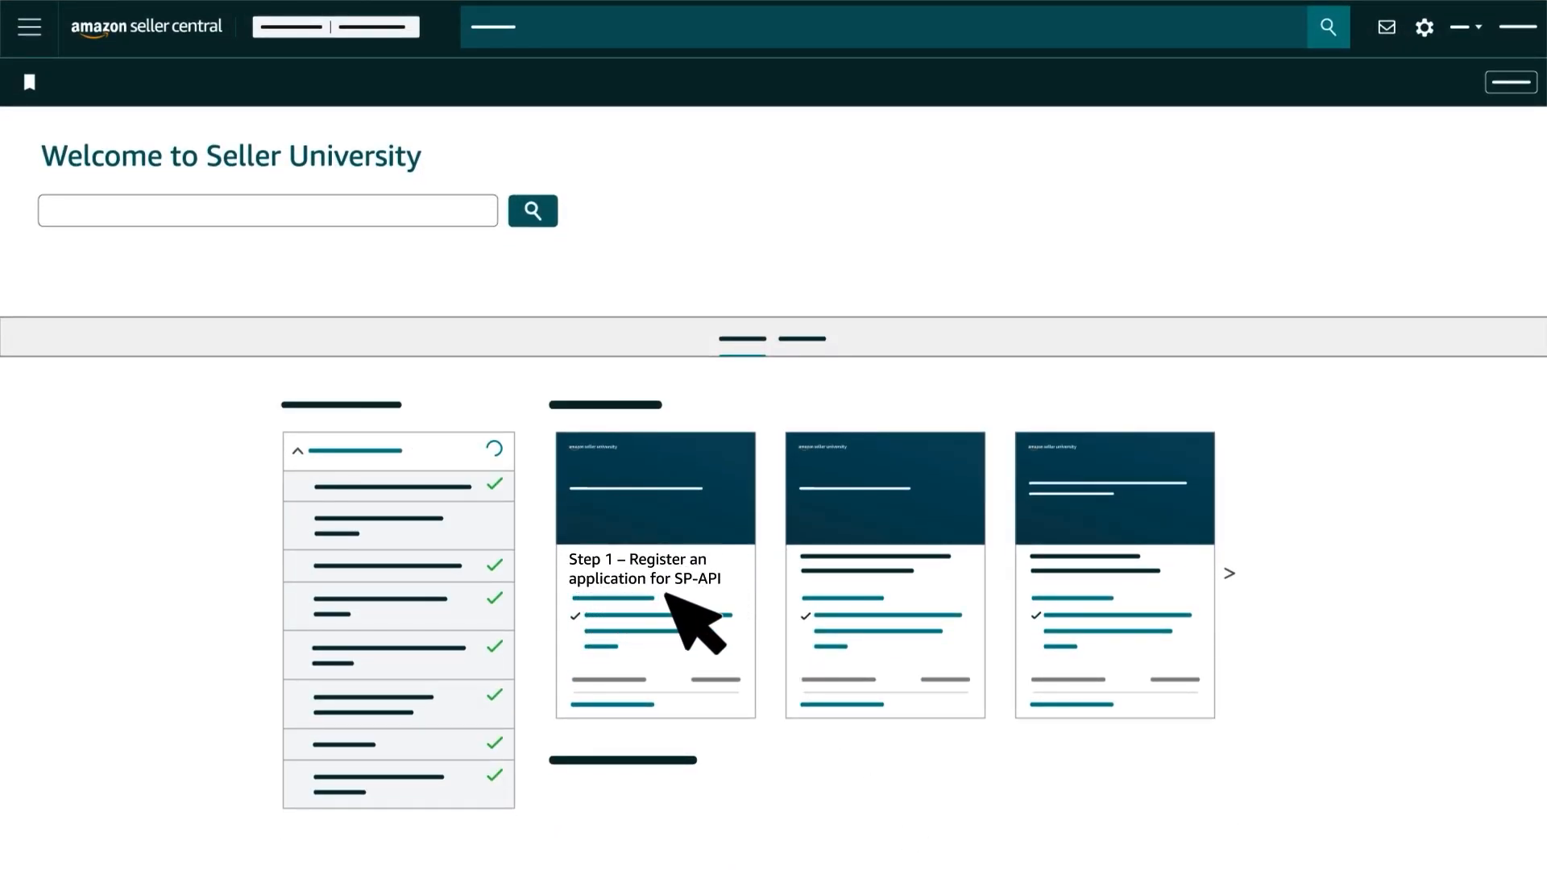
mouse_move(770, 622)
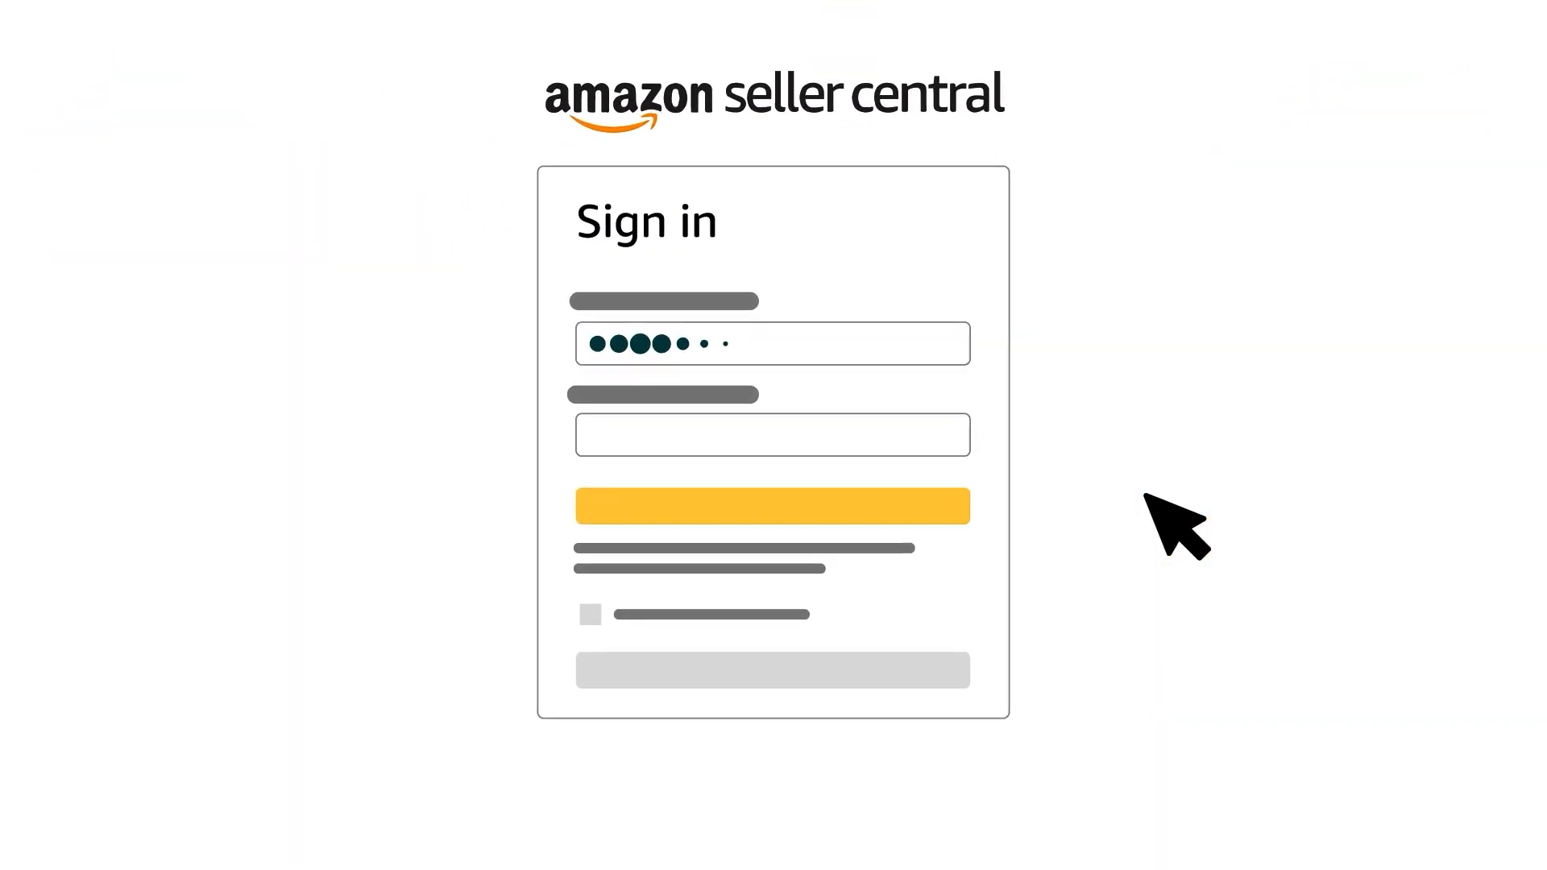
Enter the account password and go to Partner Network's Develop Apps area.
type("password")
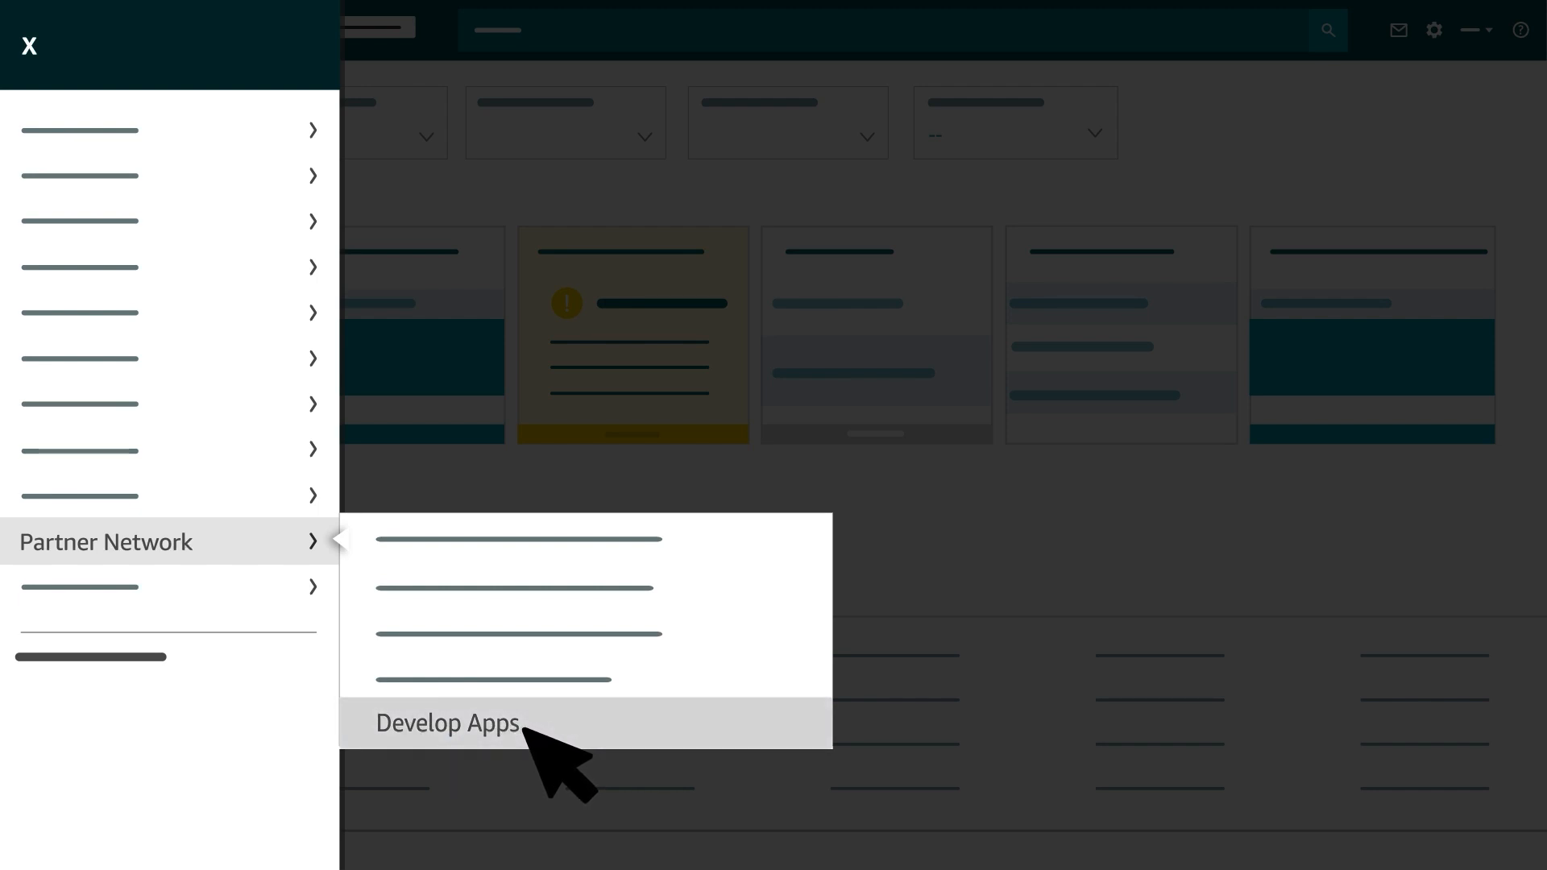
left_click(446, 723)
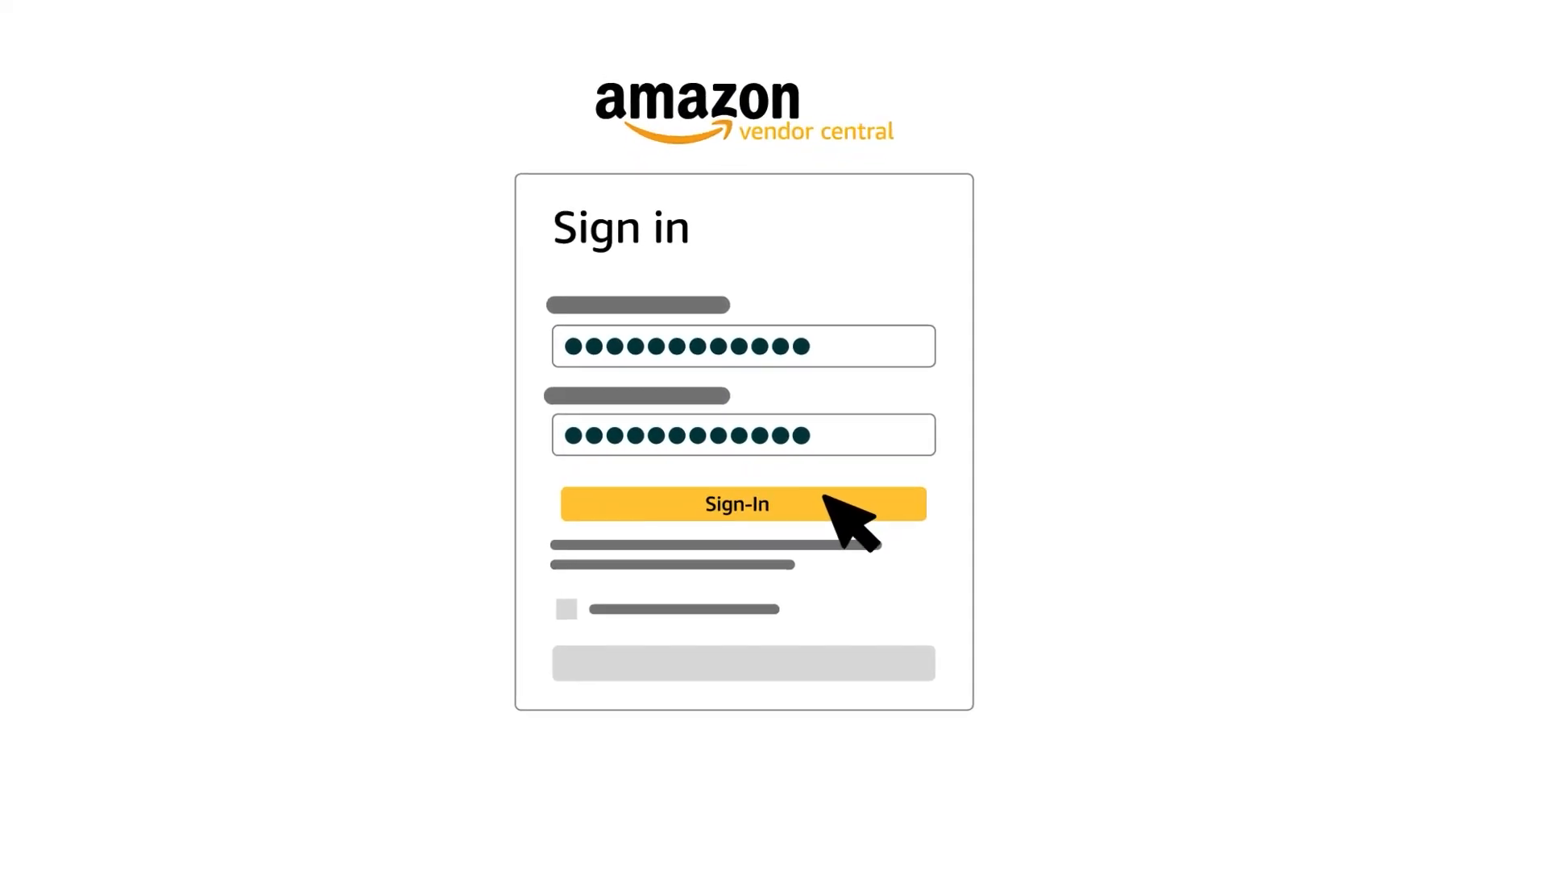
Sign in to the vendor account and go to Integration's API Integration page.
left_click(736, 502)
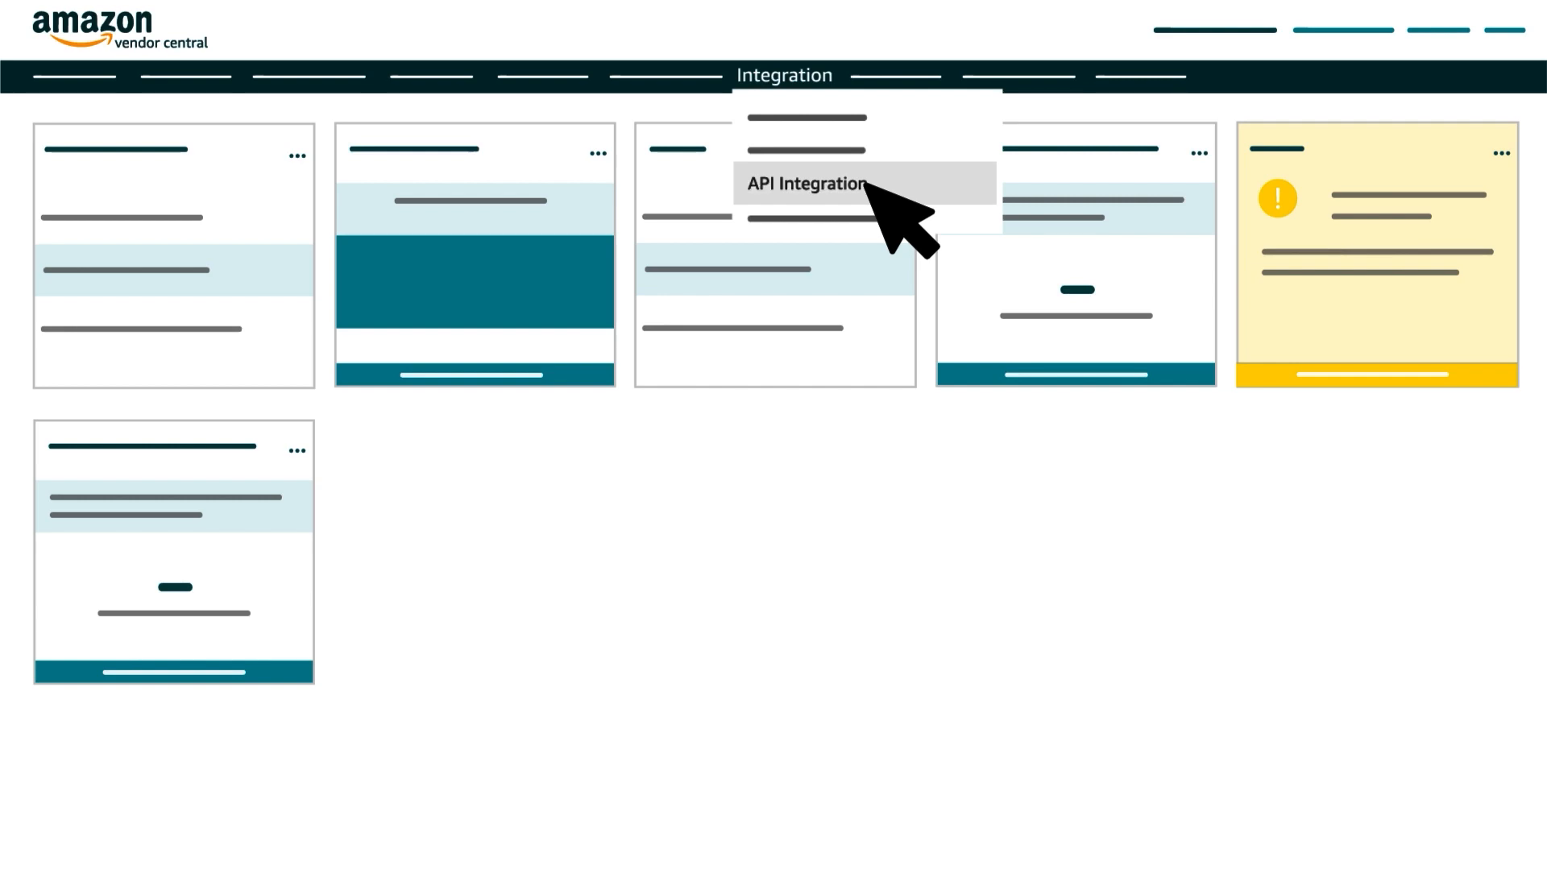
left_click(806, 184)
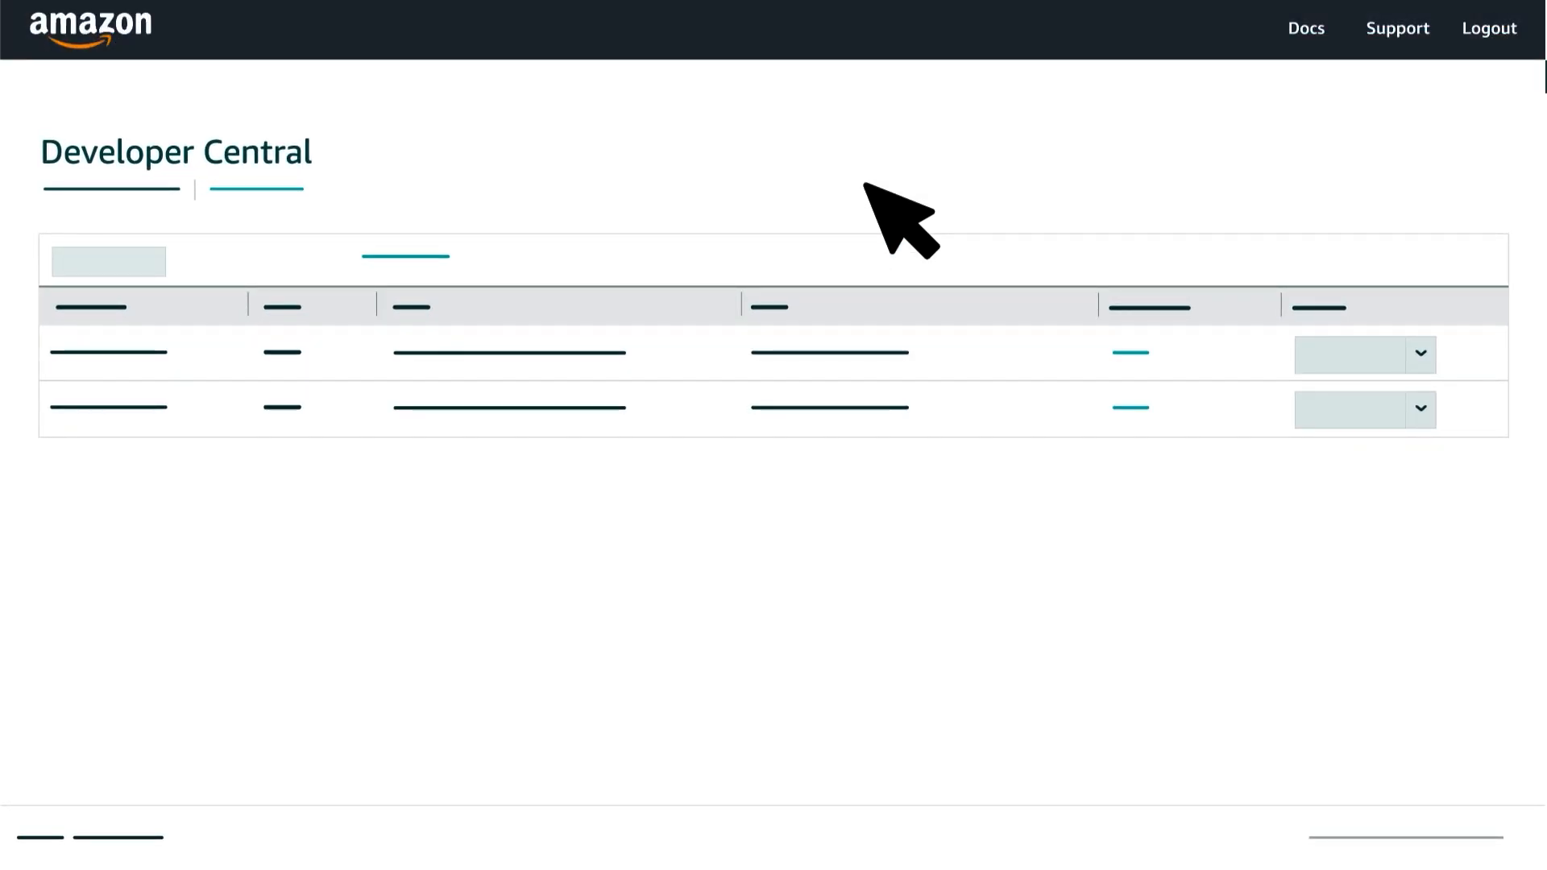
Choose Authorize from the first app's Edit App actions to reach its Authorize application page.
left_click(1419, 353)
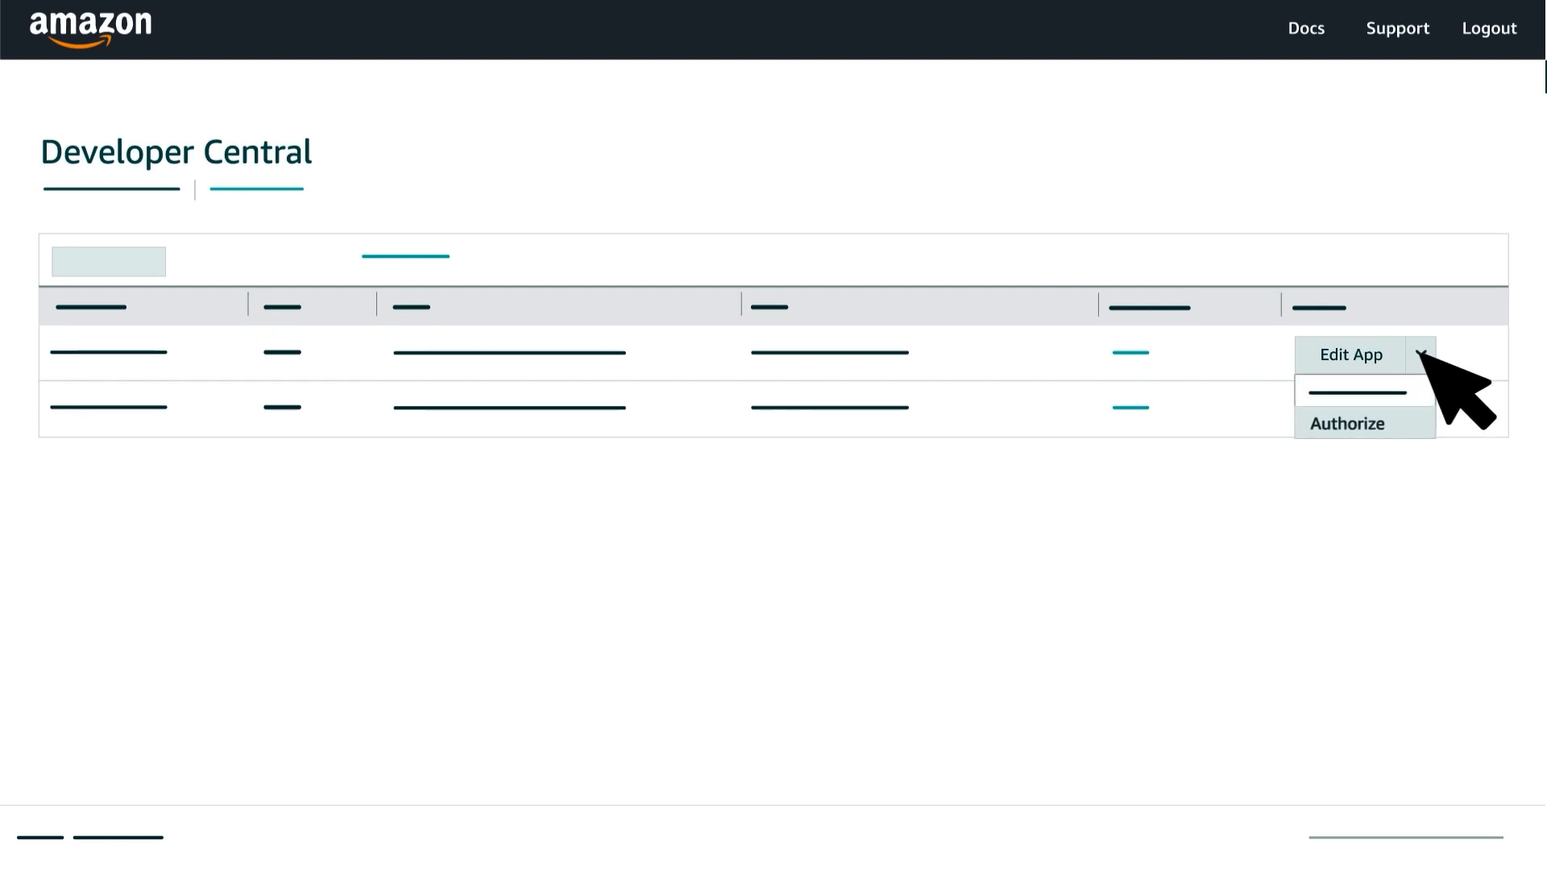
mouse_move(730, 385)
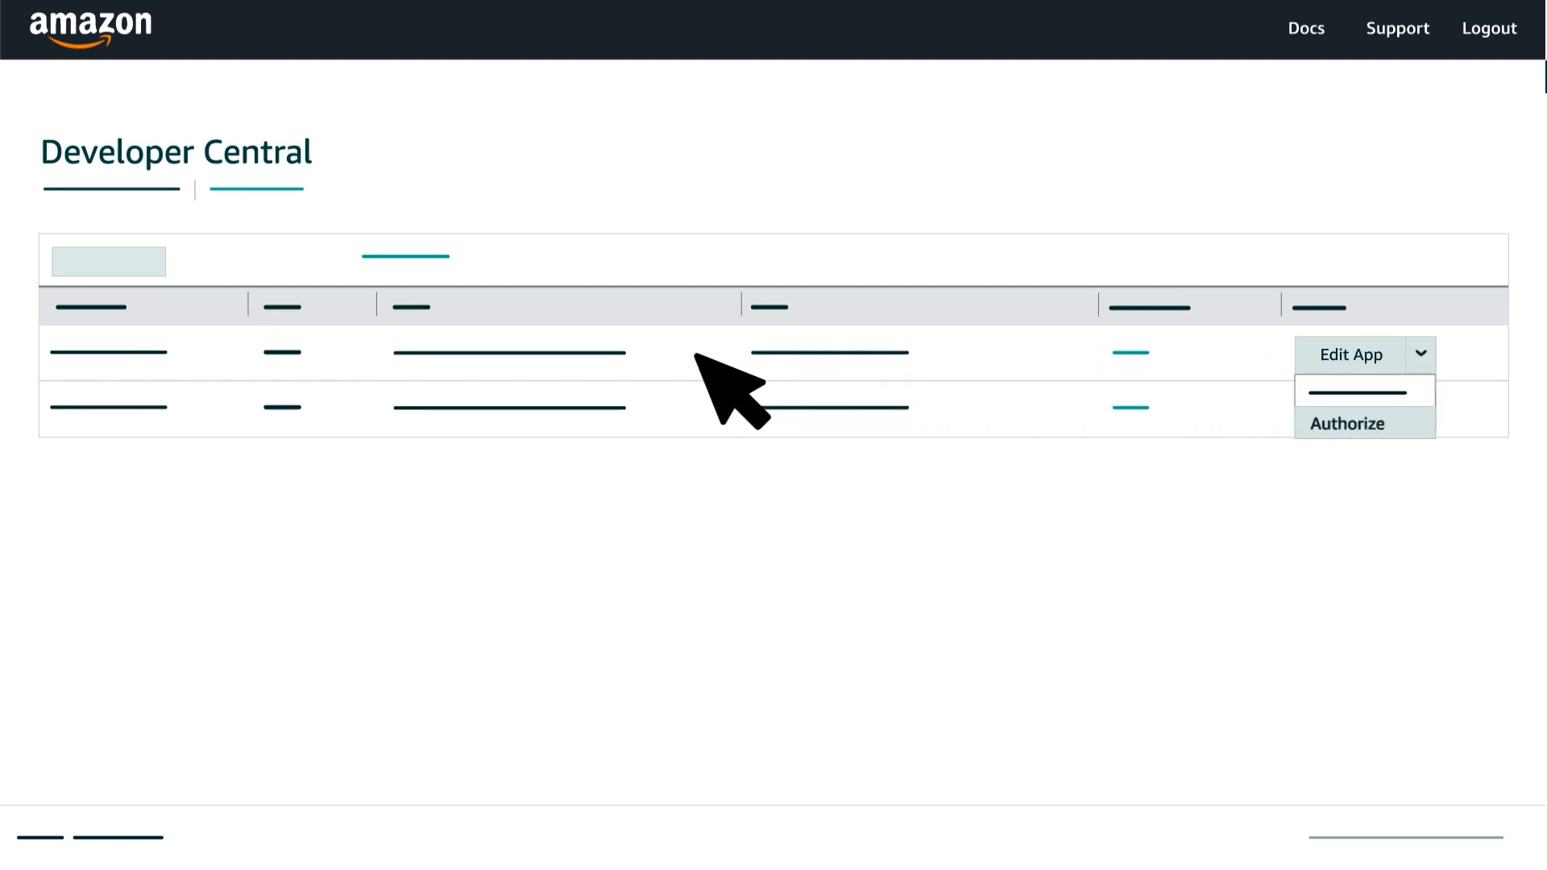
left_click(1347, 424)
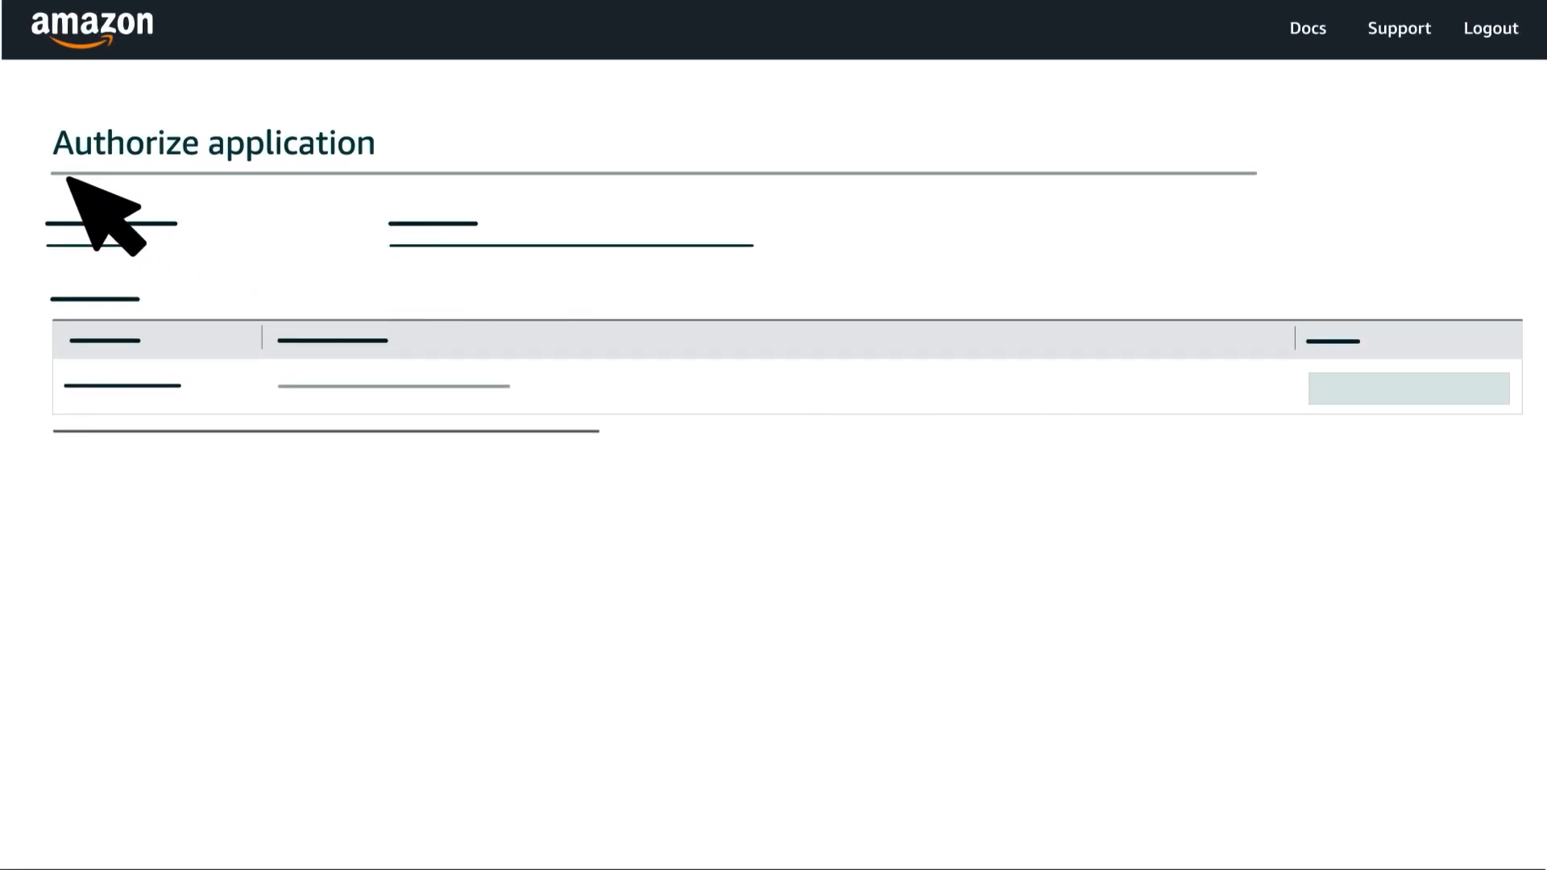
mouse_move(1144, 365)
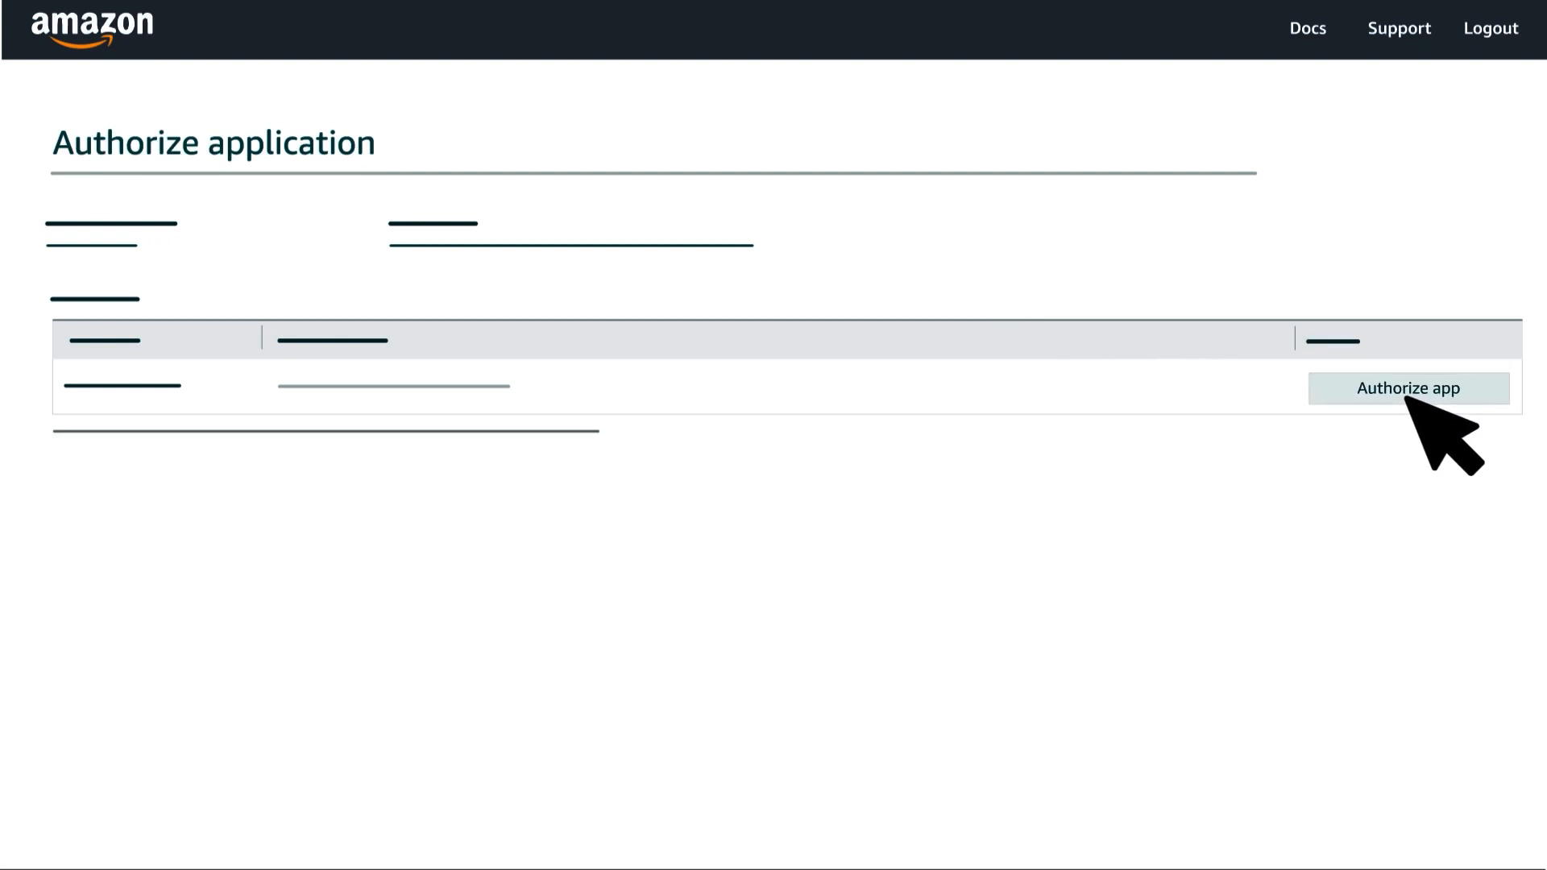
Authorize the app for the listed selling account.
left_click(1406, 388)
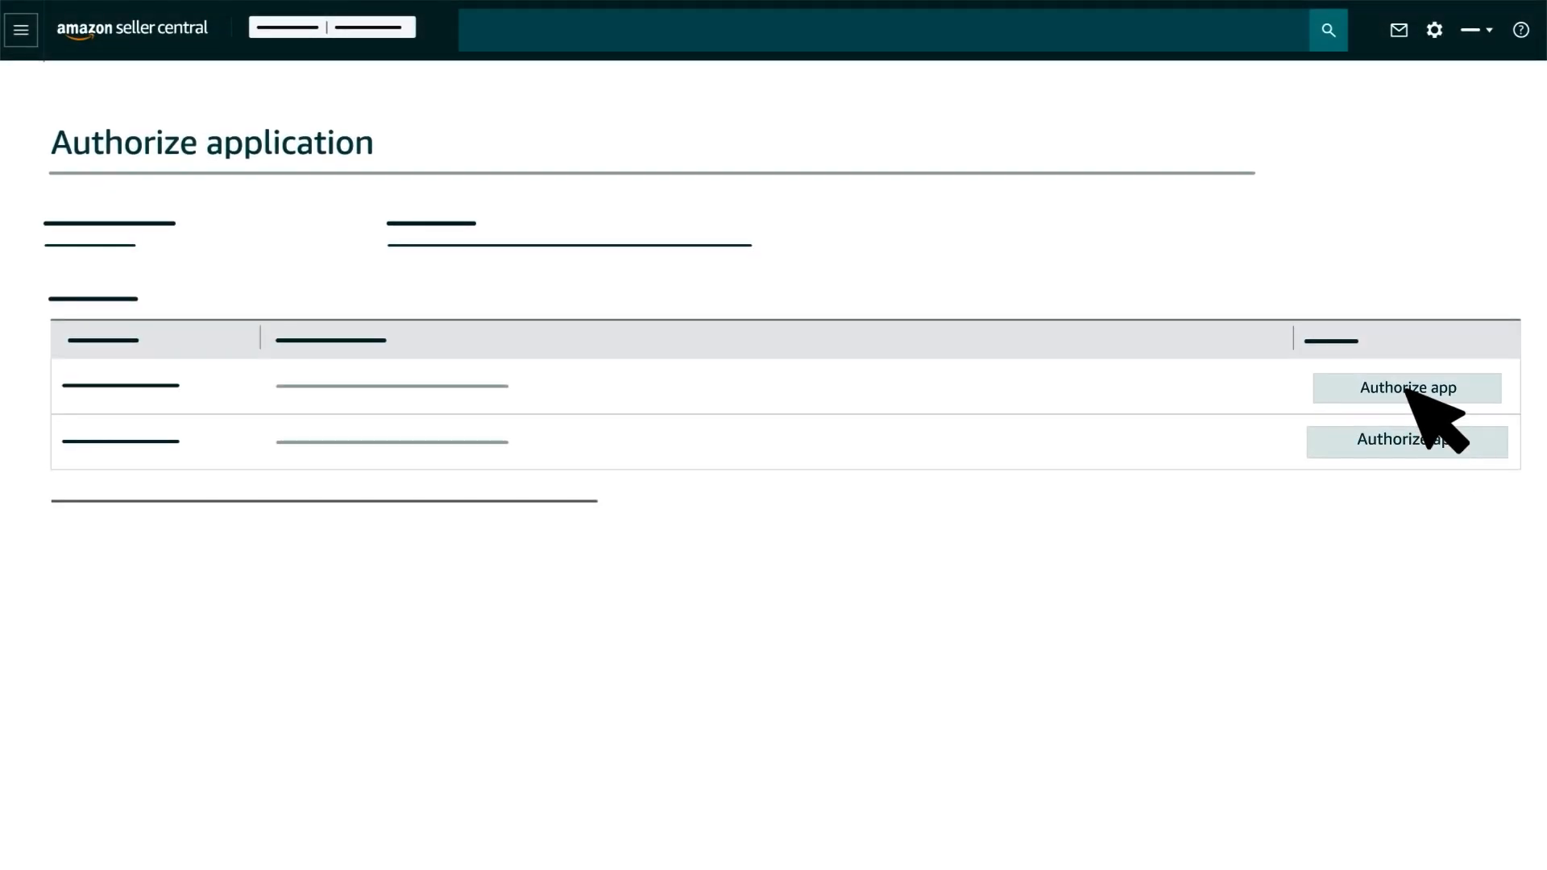
mouse_move(1440, 454)
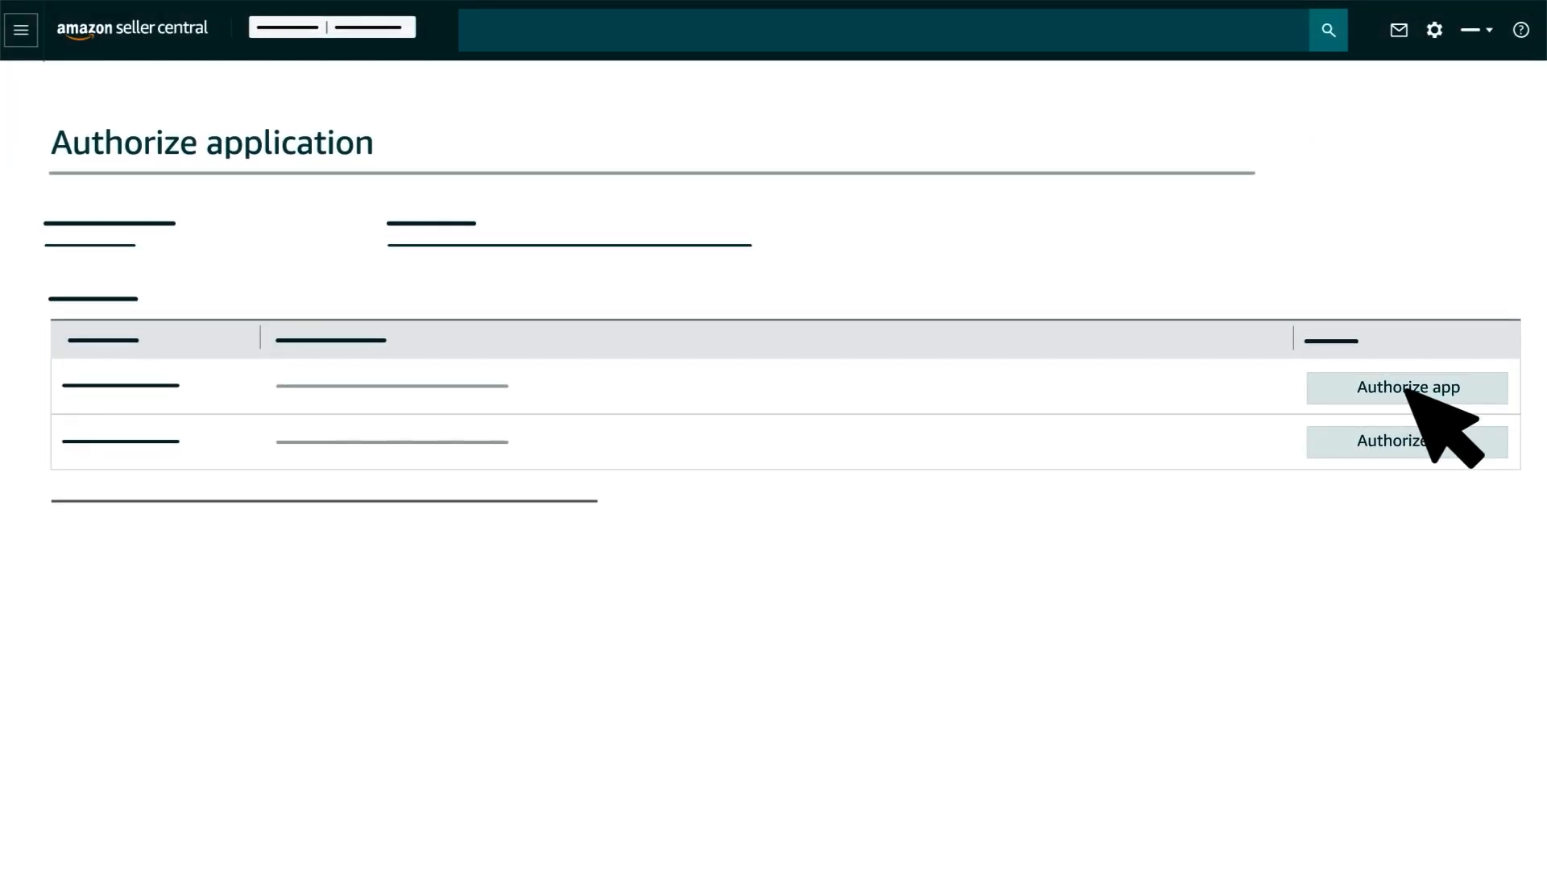
Generate the LWA refresh token for the first listed store.
left_click(1406, 387)
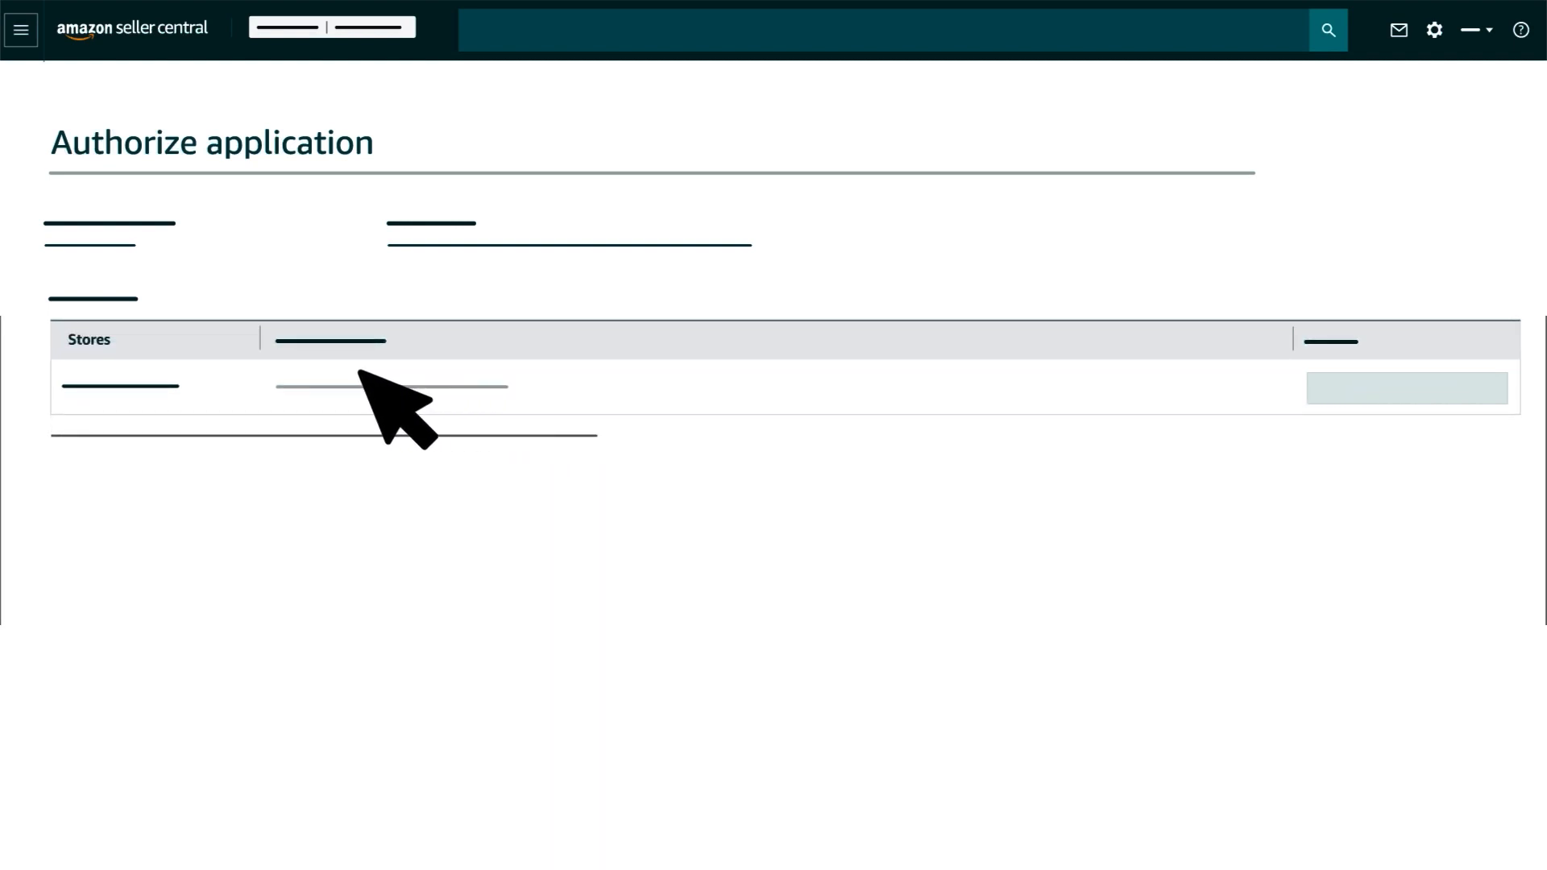
mouse_move(138, 394)
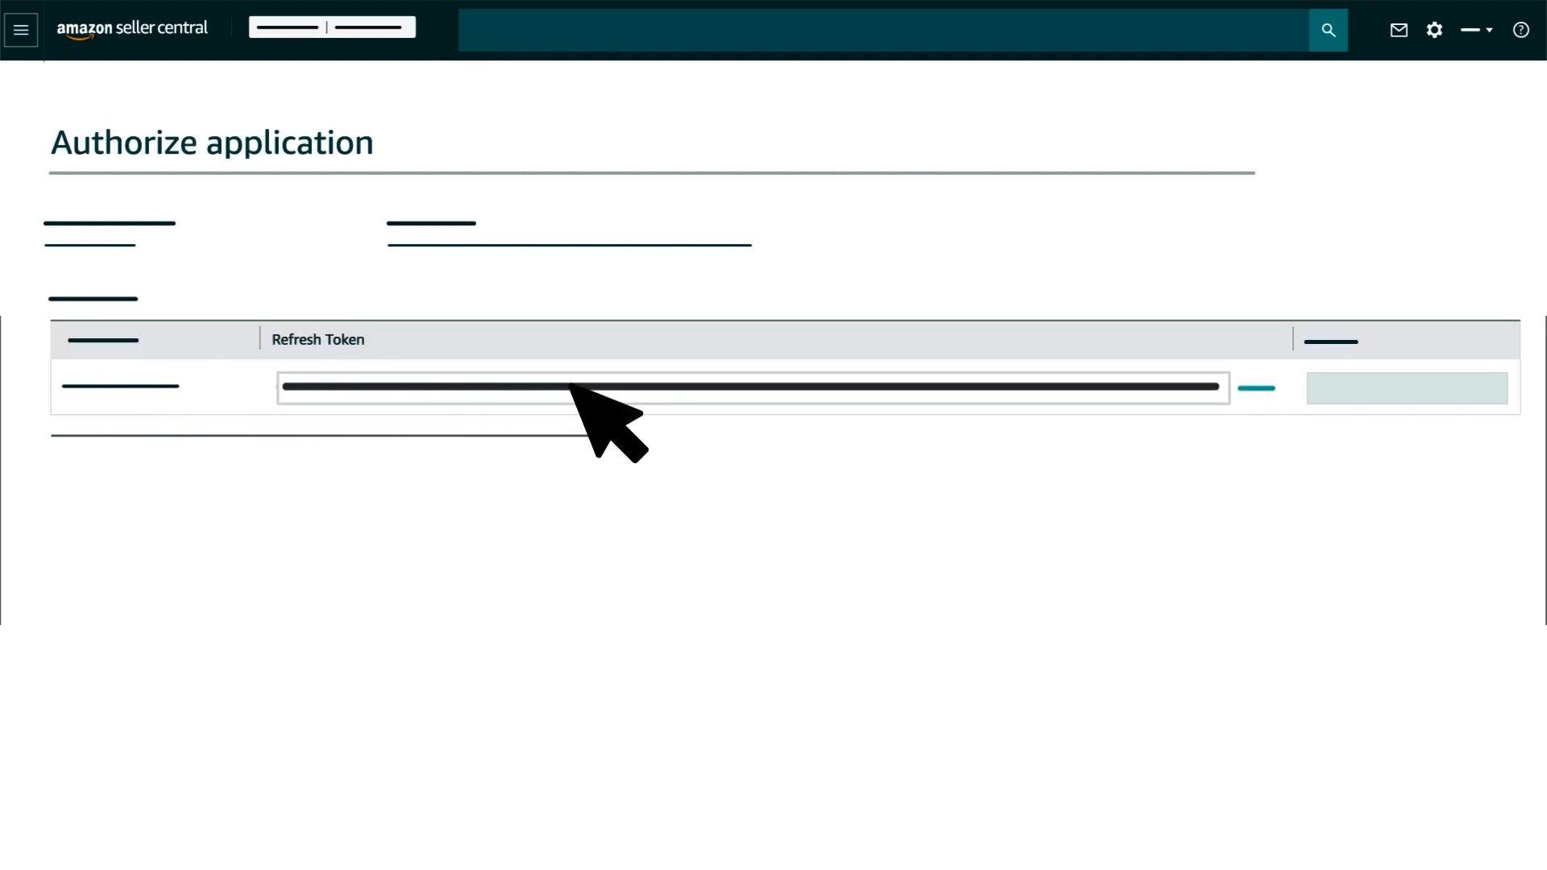
mouse_move(1105, 433)
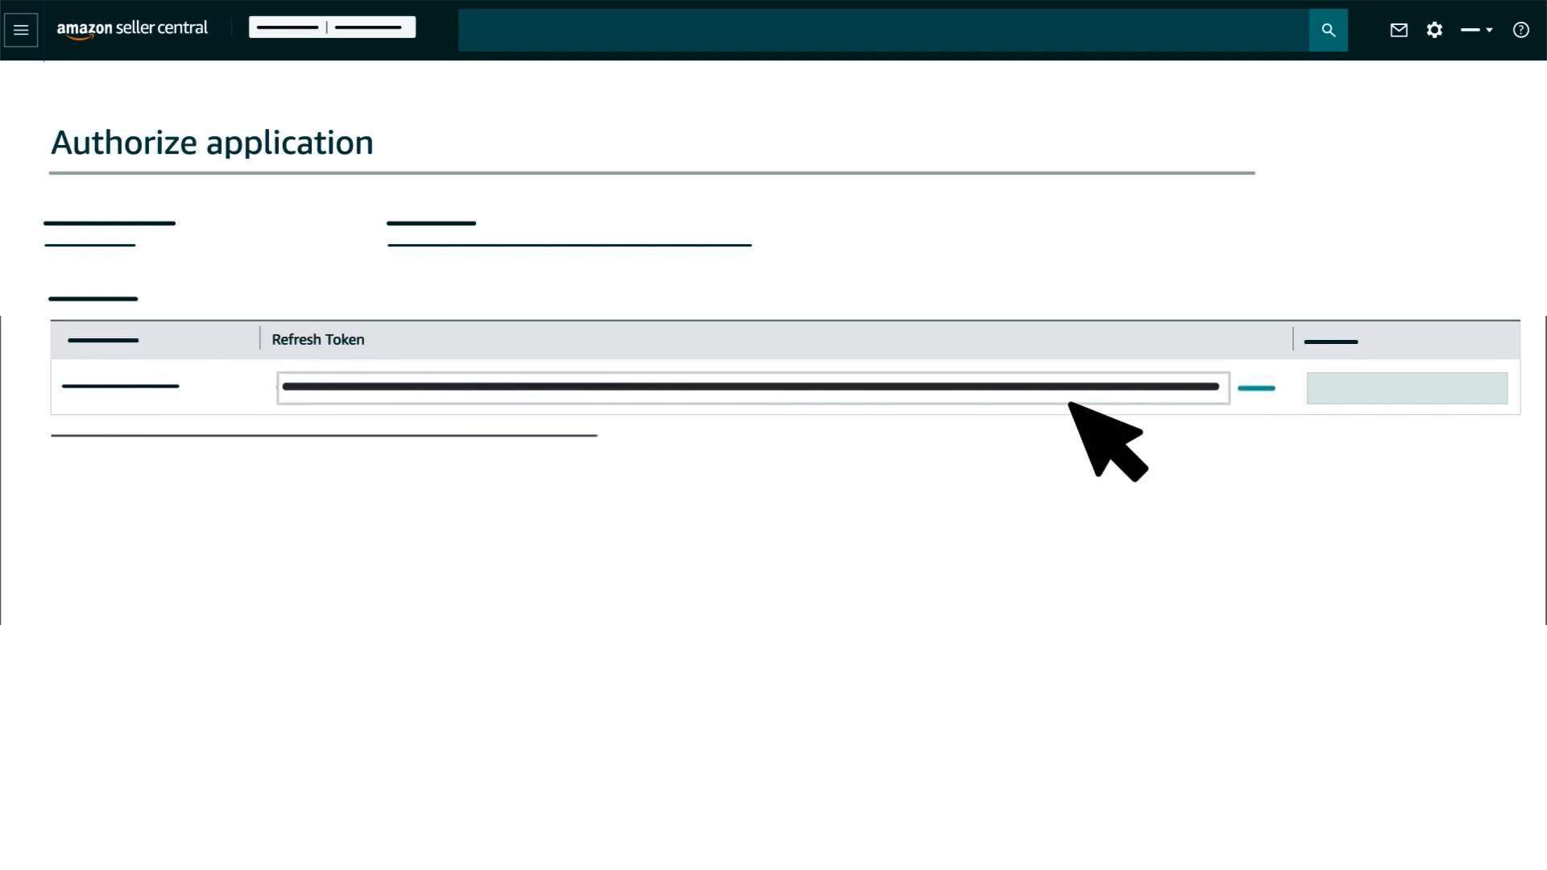
mouse_move(1408, 387)
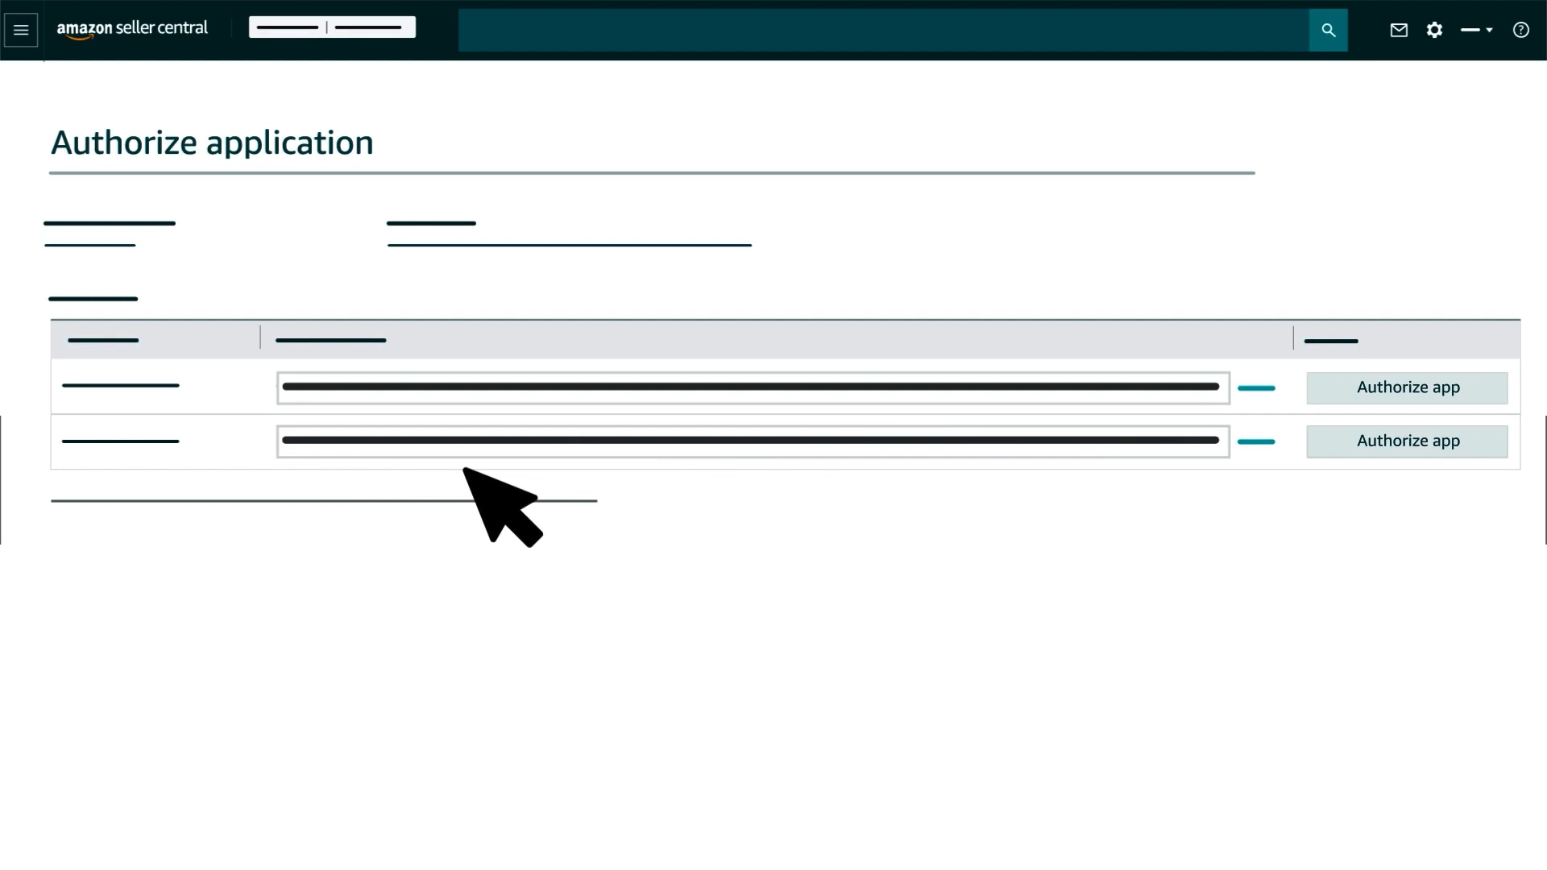
mouse_move(1283, 493)
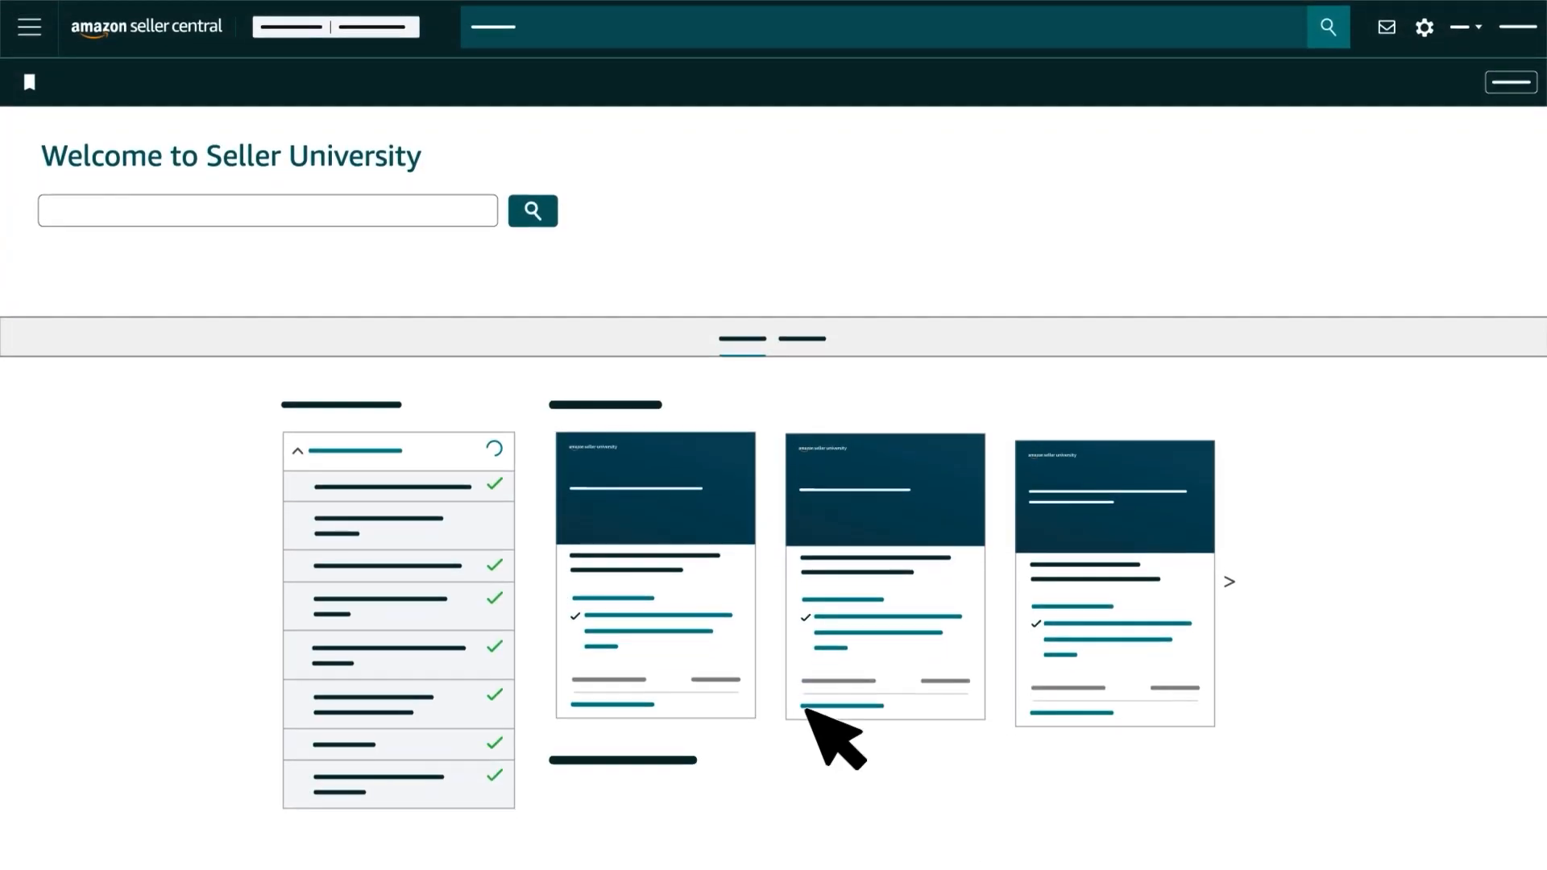
mouse_move(1050, 553)
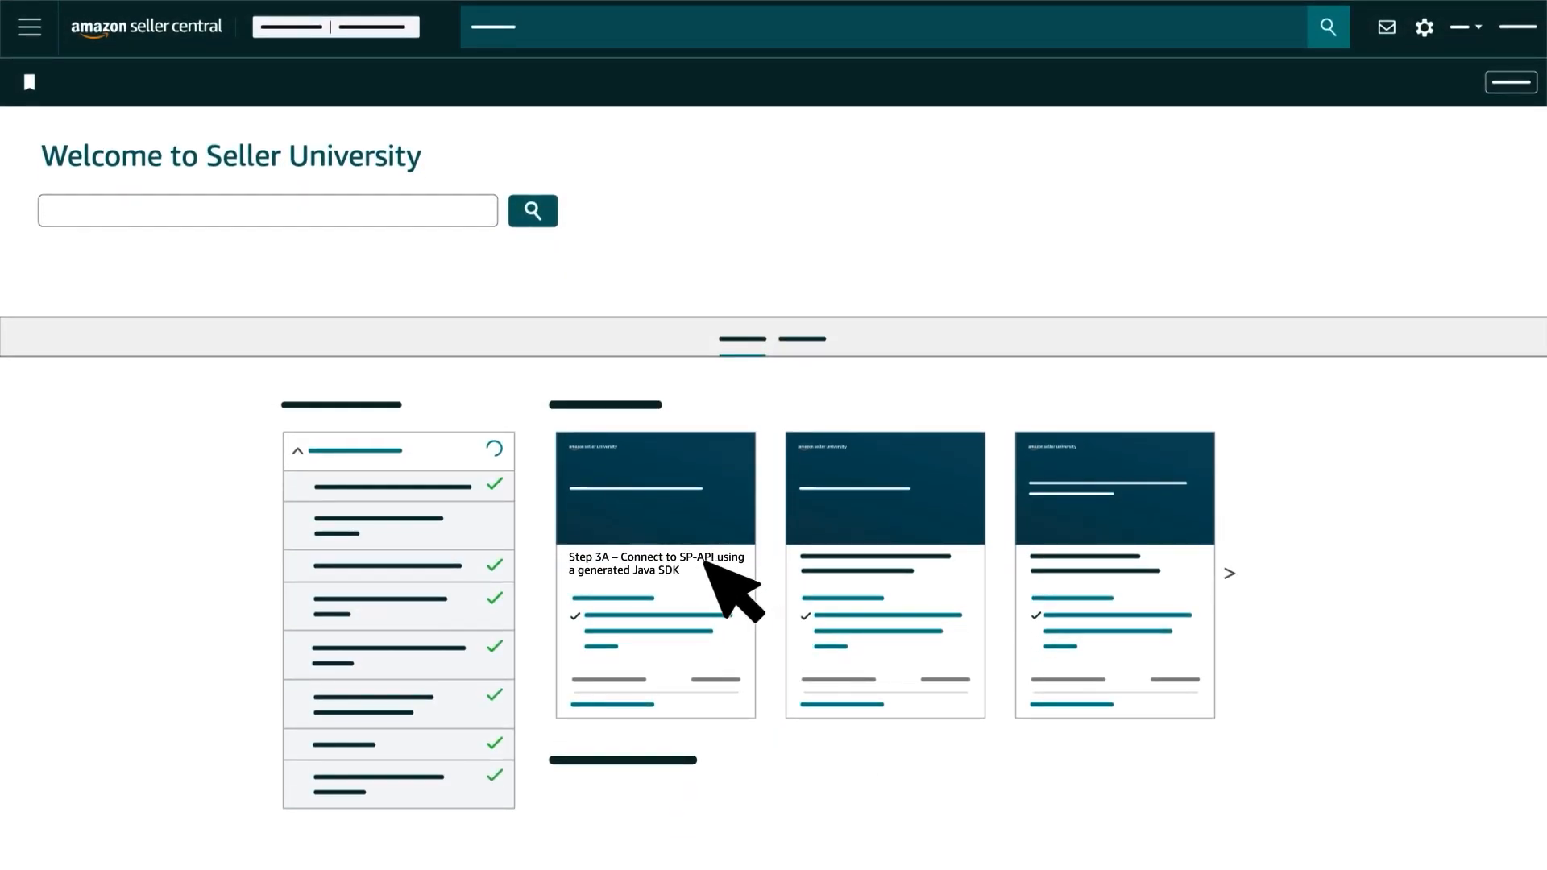
mouse_move(656, 627)
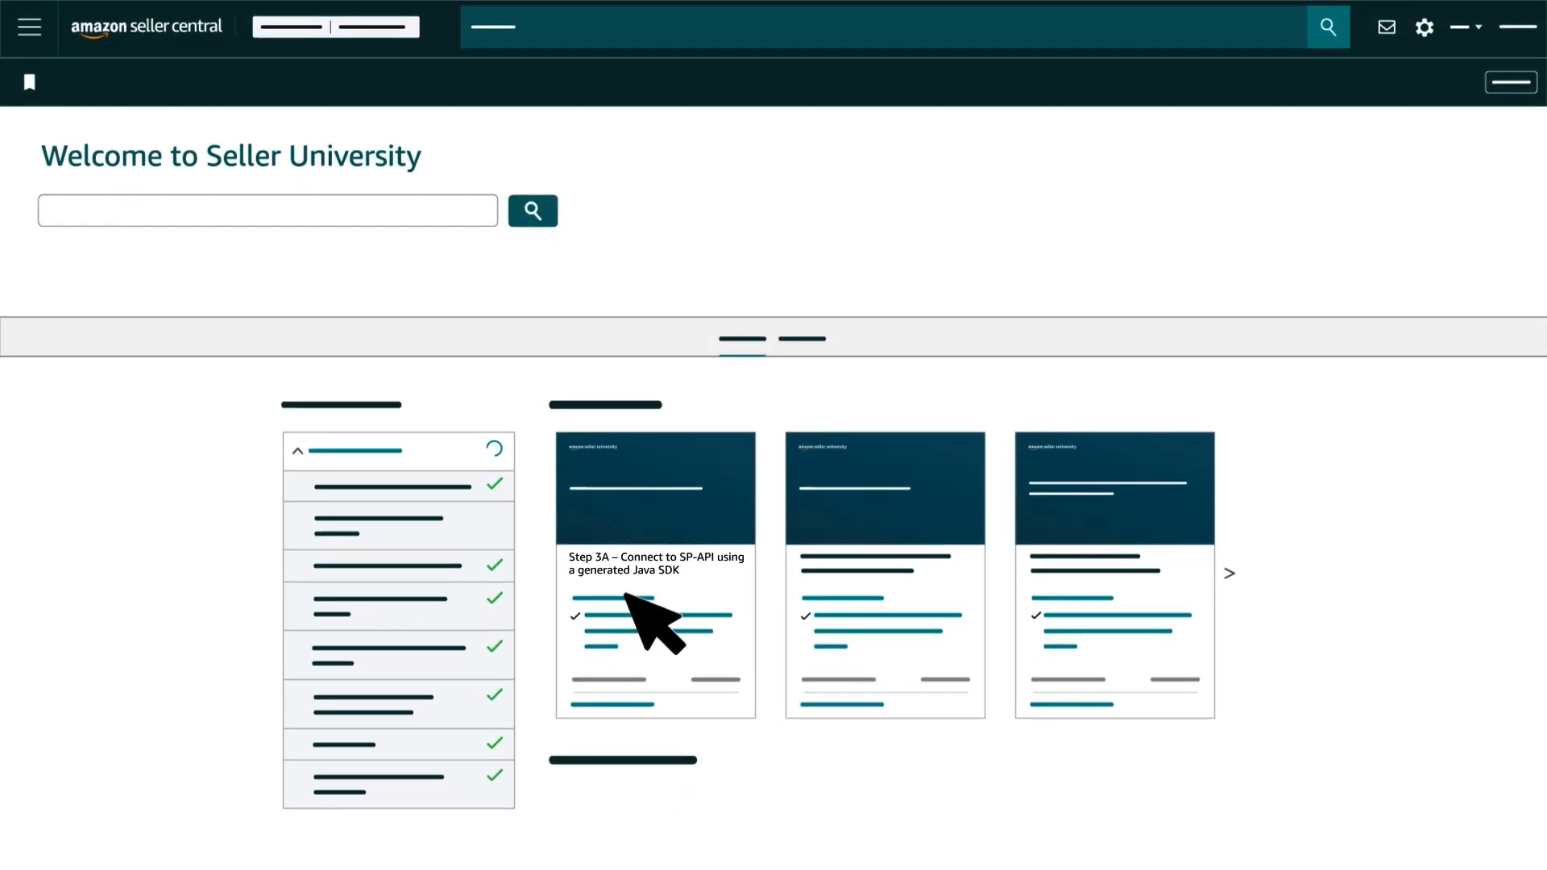
mouse_move(744, 617)
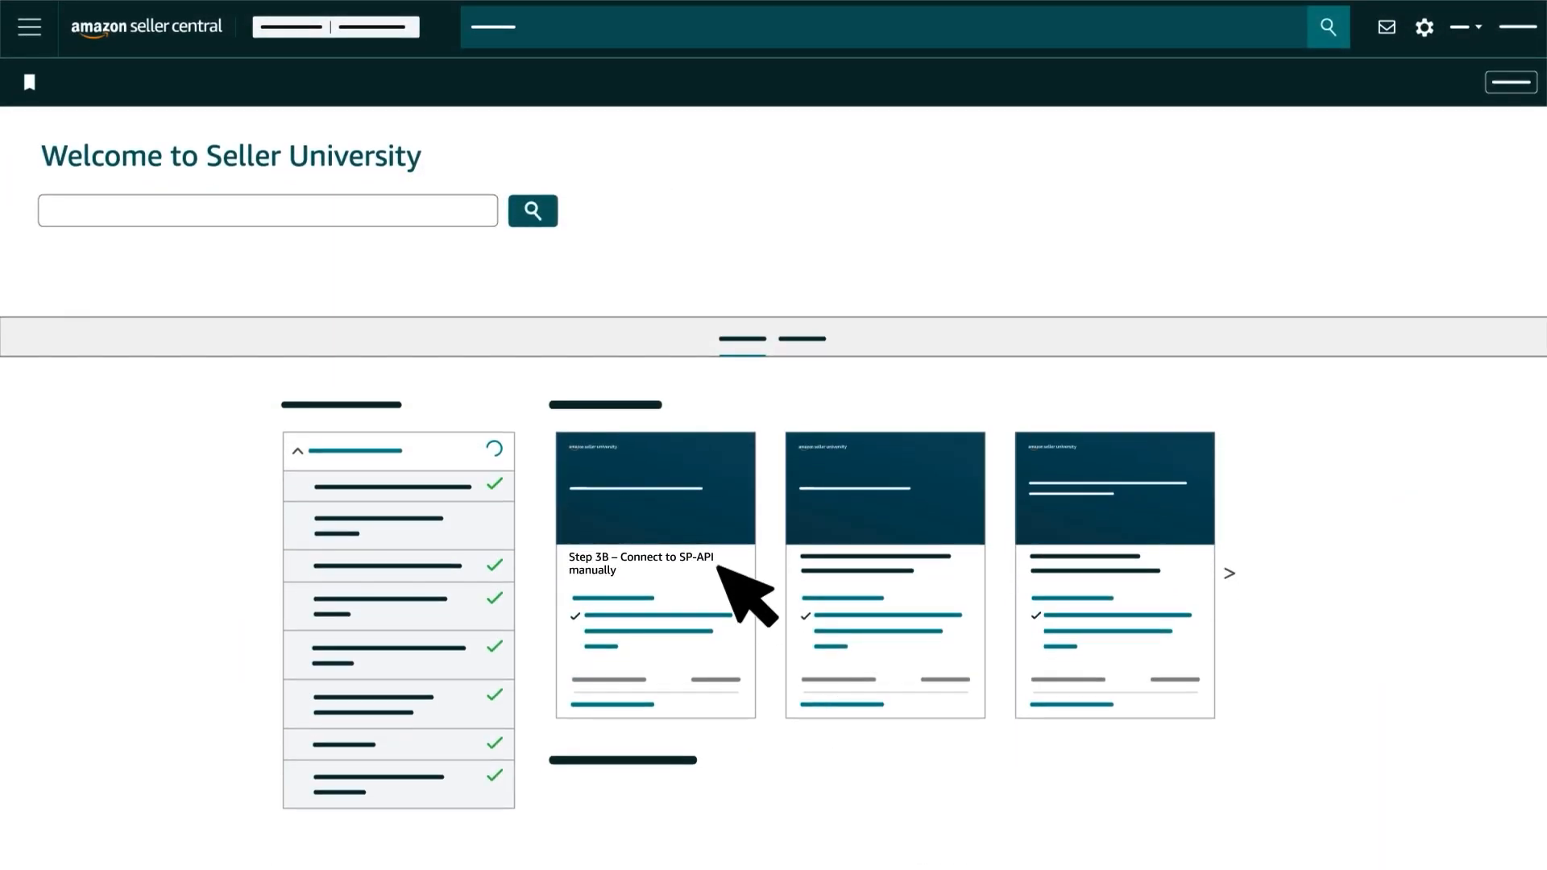
mouse_move(670, 631)
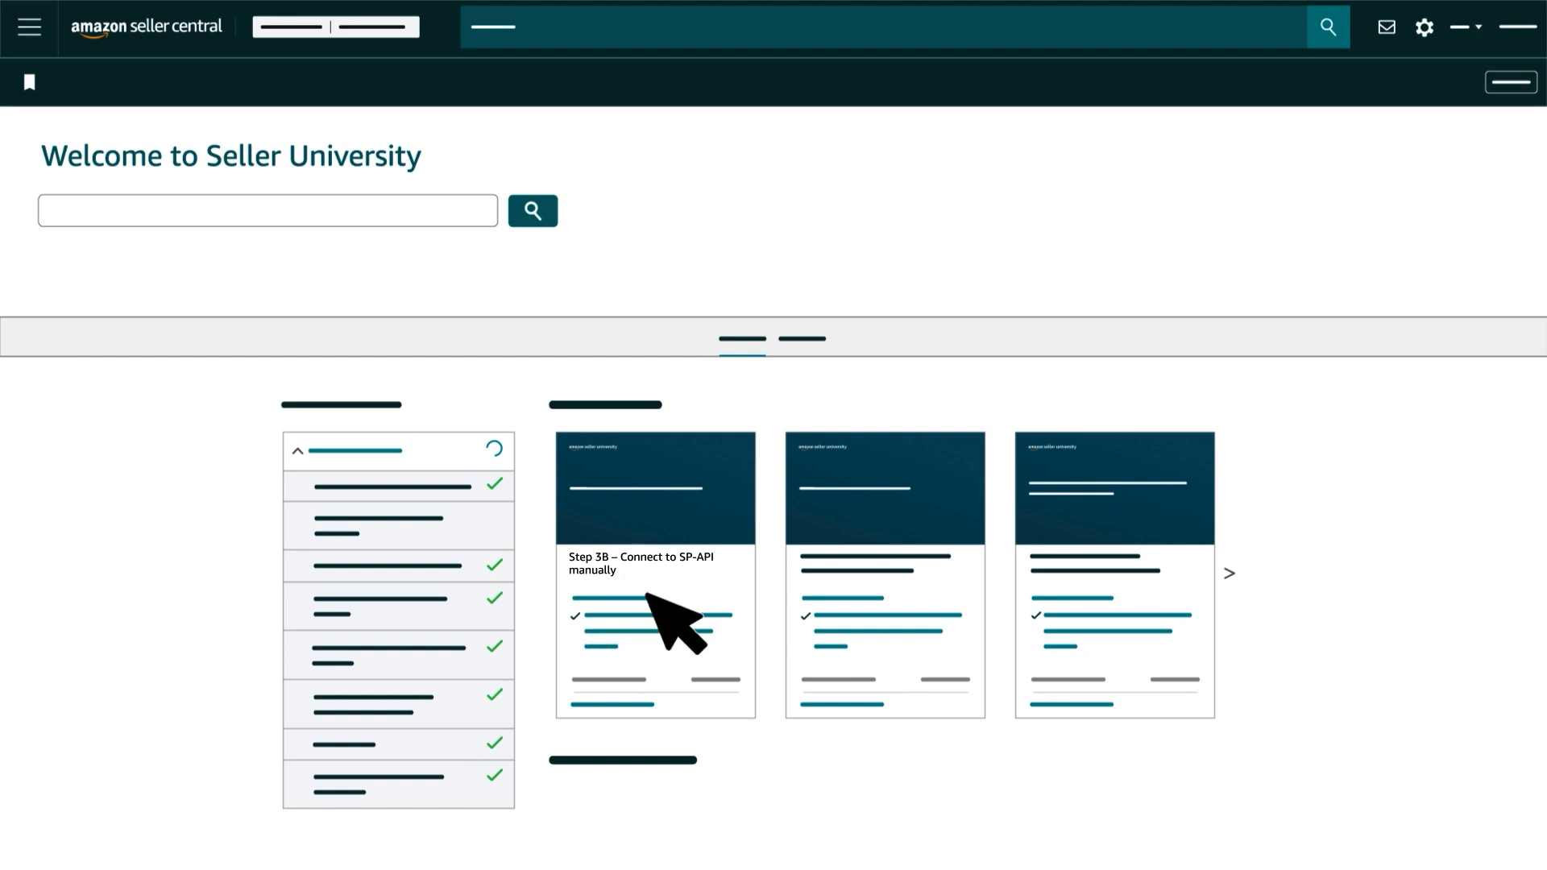